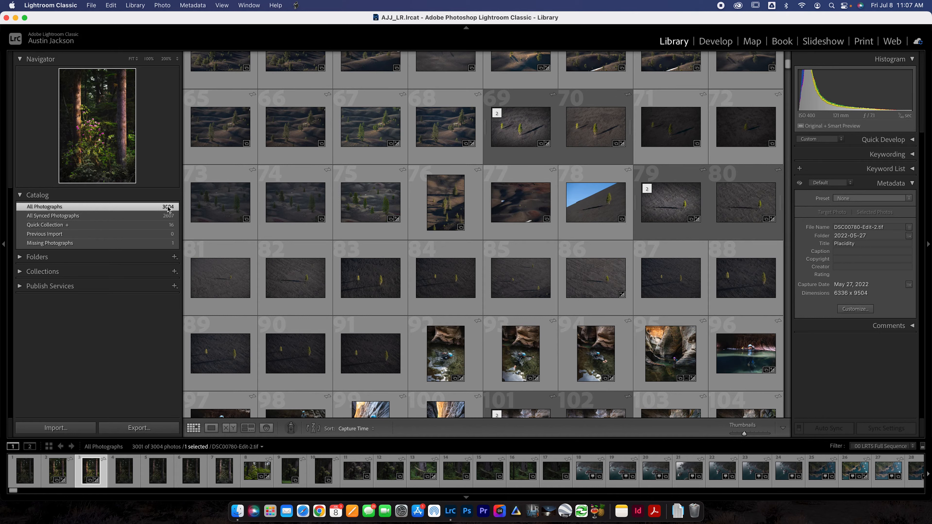
mouse_move(290, 282)
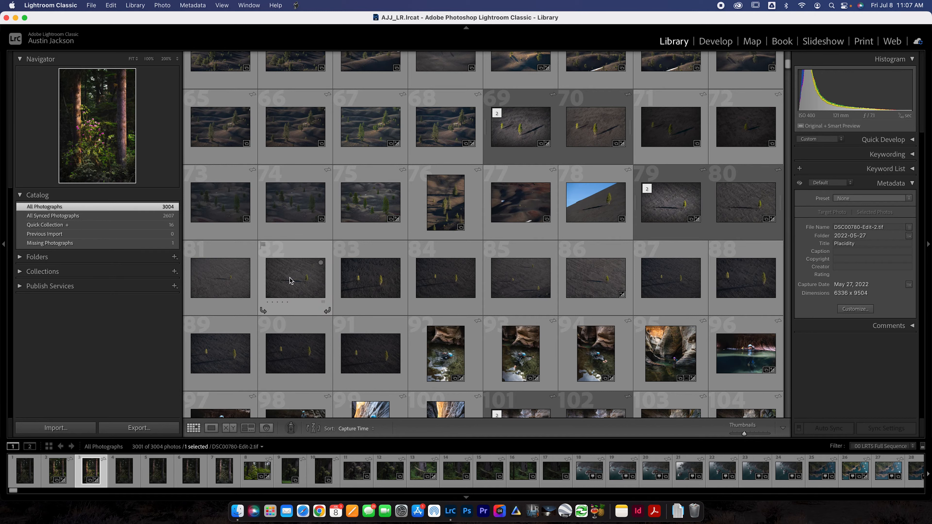
mouse_move(291, 281)
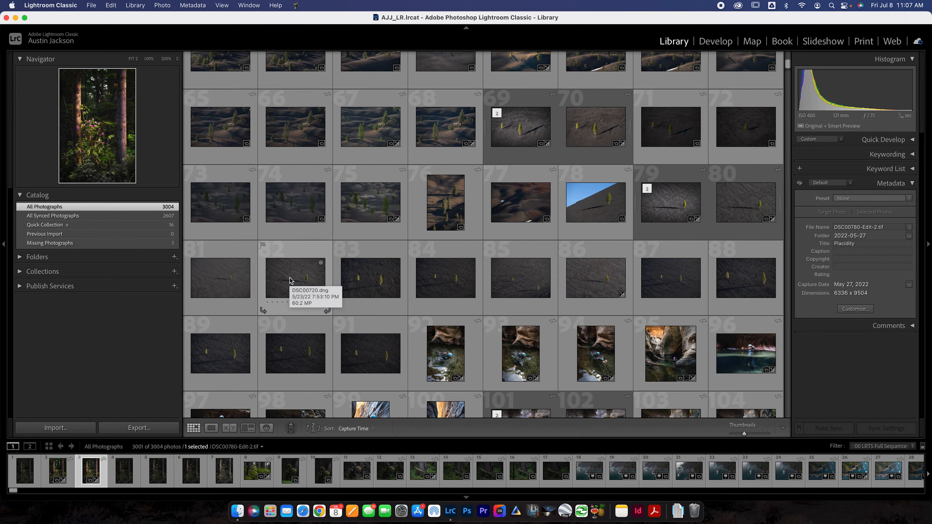
mouse_move(331, 264)
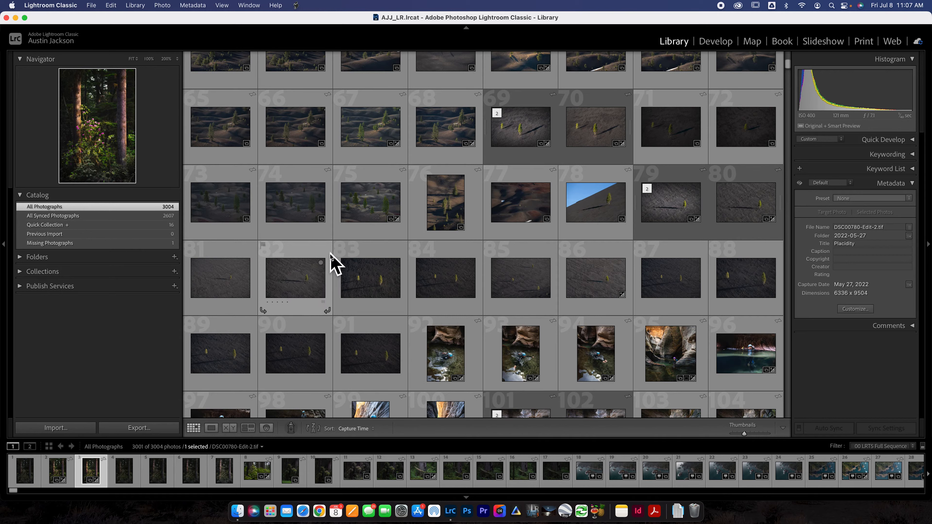
mouse_move(331, 257)
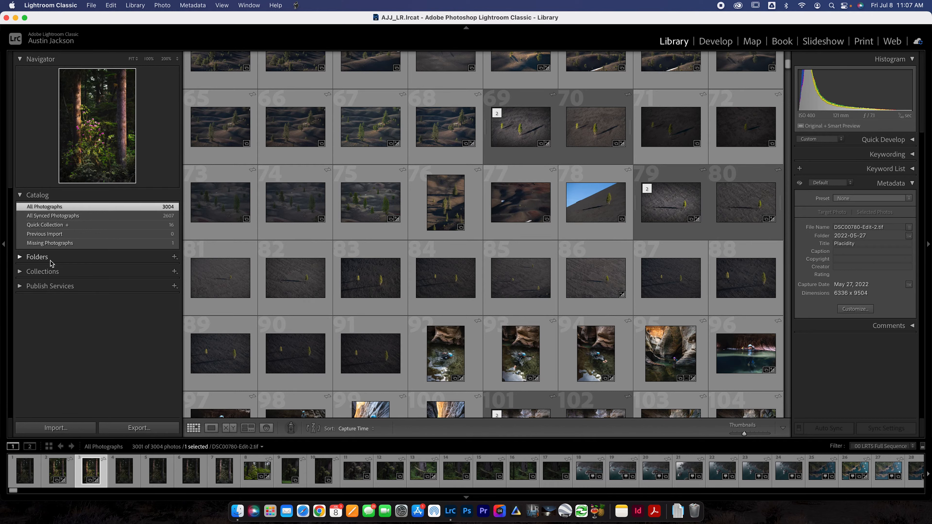
- Show the external drive's RAW folder with its 2016-2022 year subfolders
left_click(20, 257)
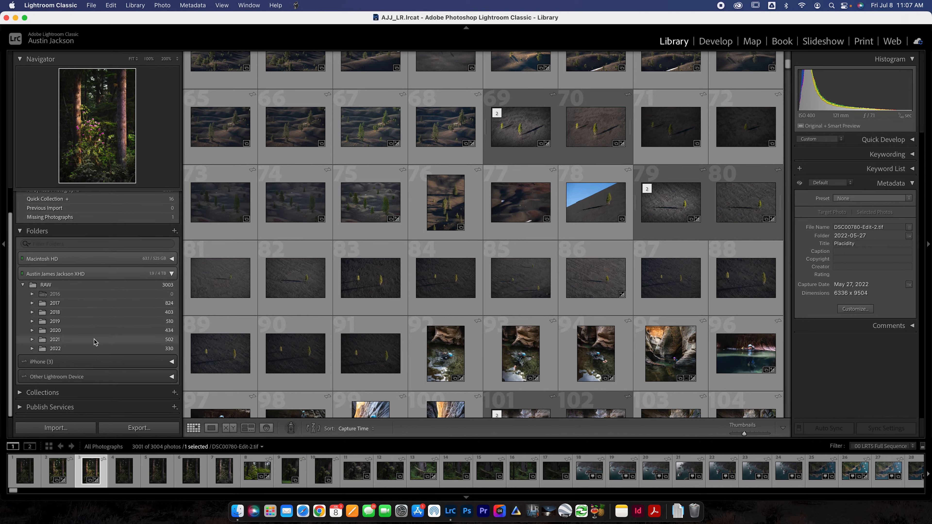
mouse_move(47, 341)
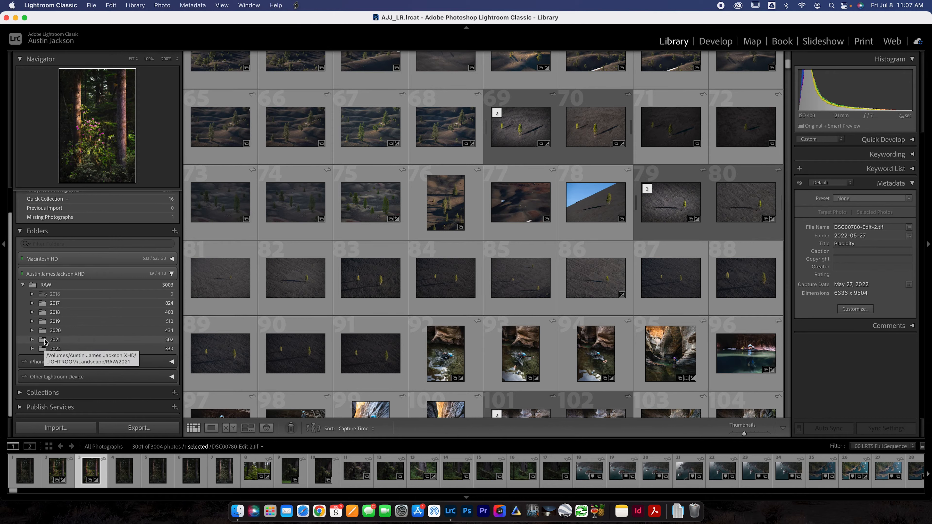
mouse_move(70, 315)
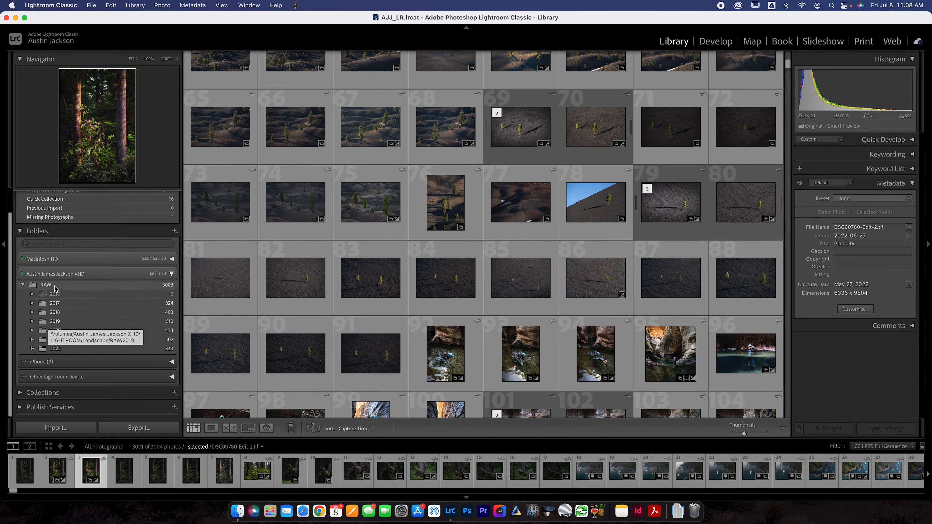
mouse_move(74, 329)
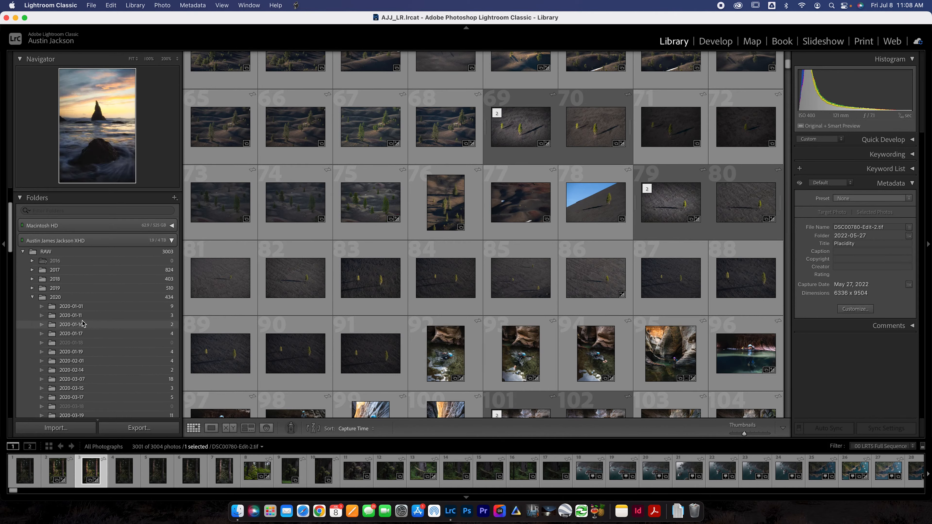
mouse_move(83, 324)
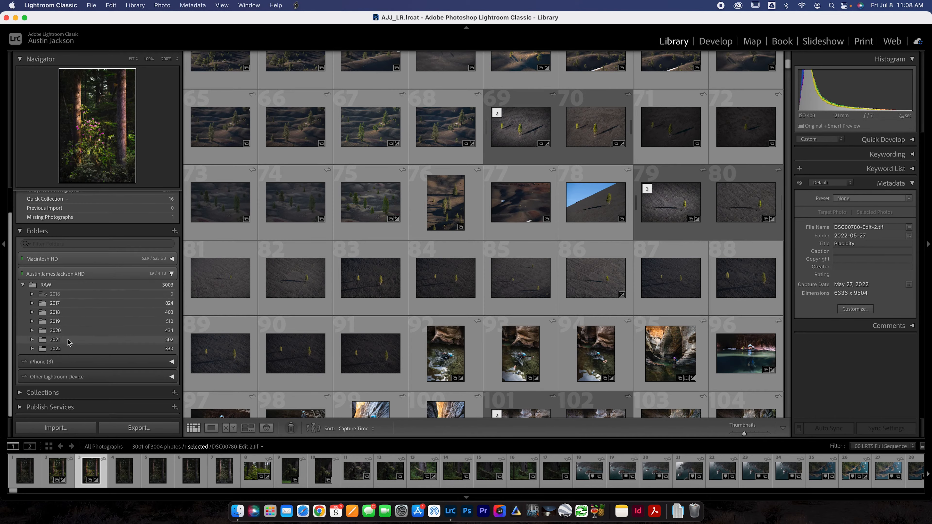
mouse_move(56, 322)
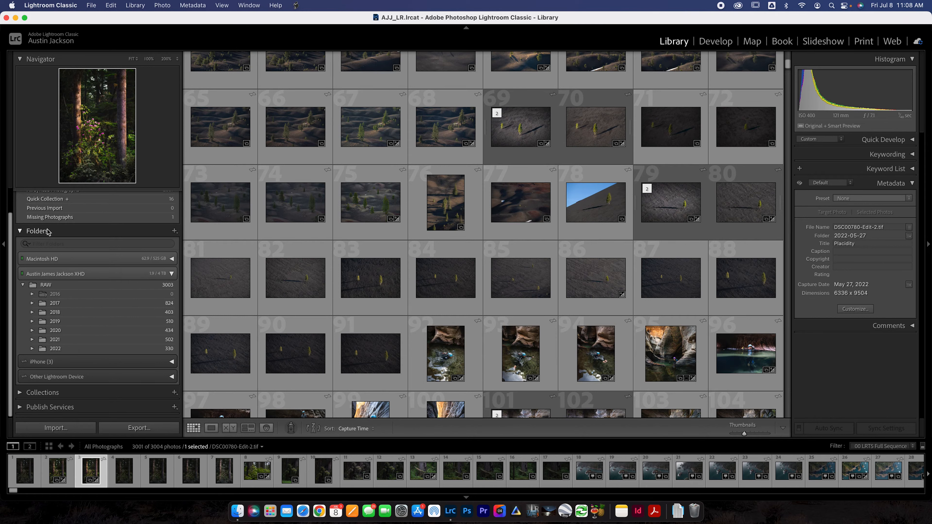
- Hide the folder list, leaving the Catalog's All Photographs (3004) showing
left_click(21, 231)
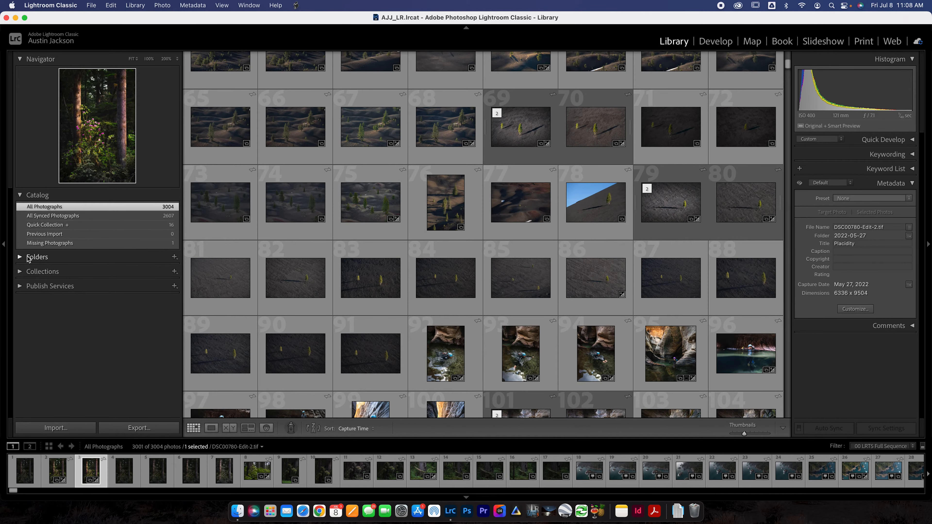
mouse_move(17, 264)
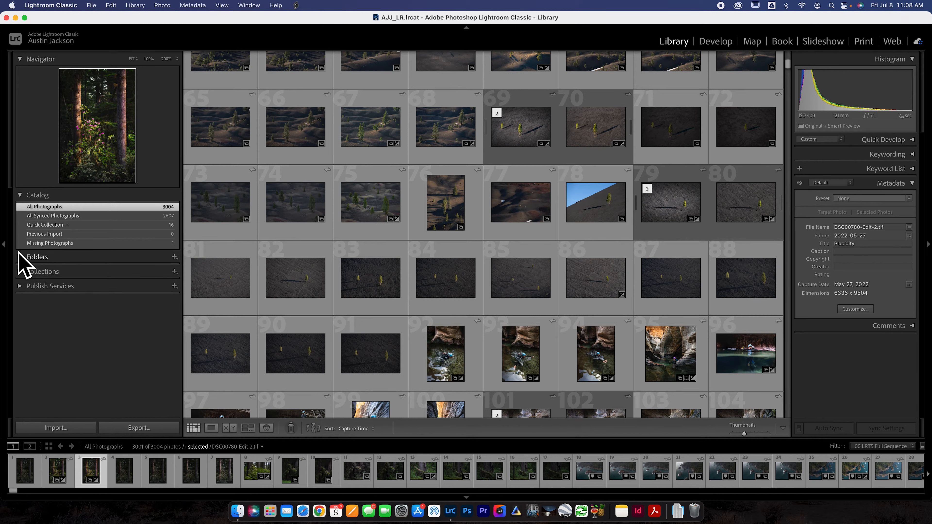
mouse_move(147, 239)
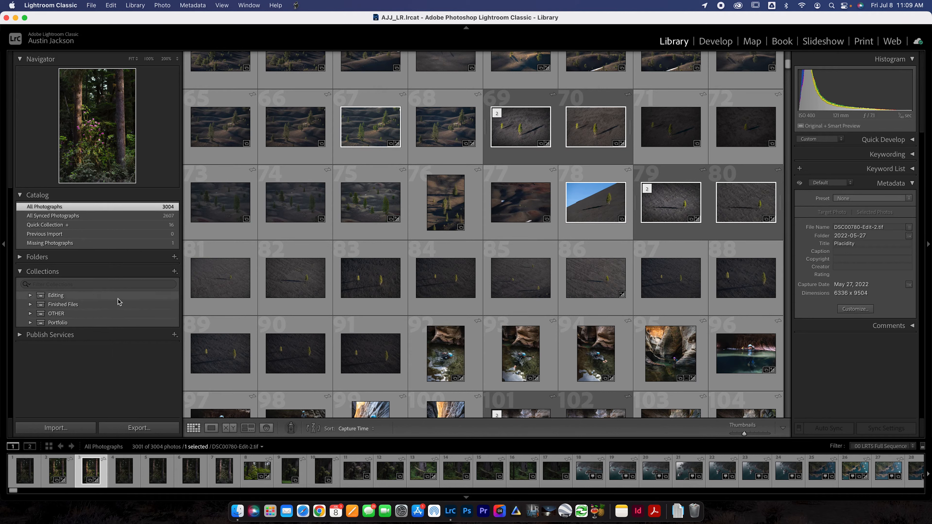
left_click(174, 271)
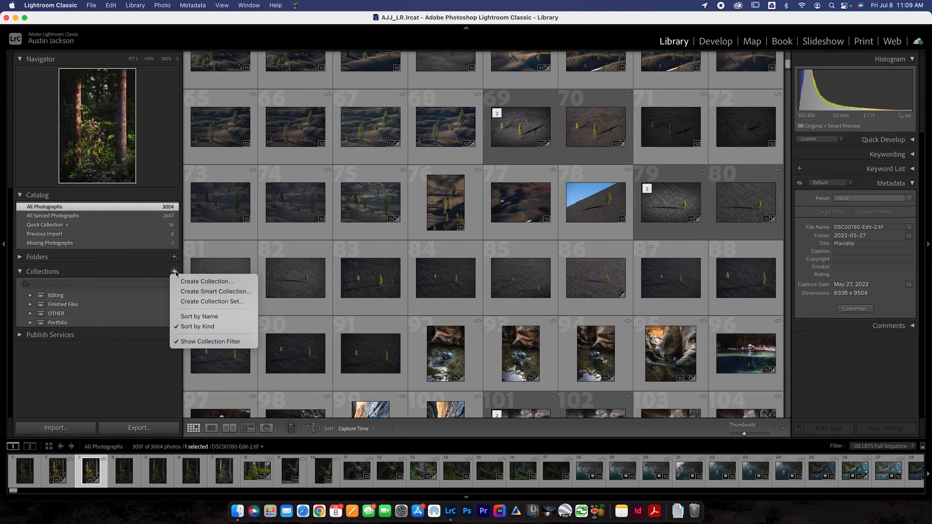
mouse_move(199, 304)
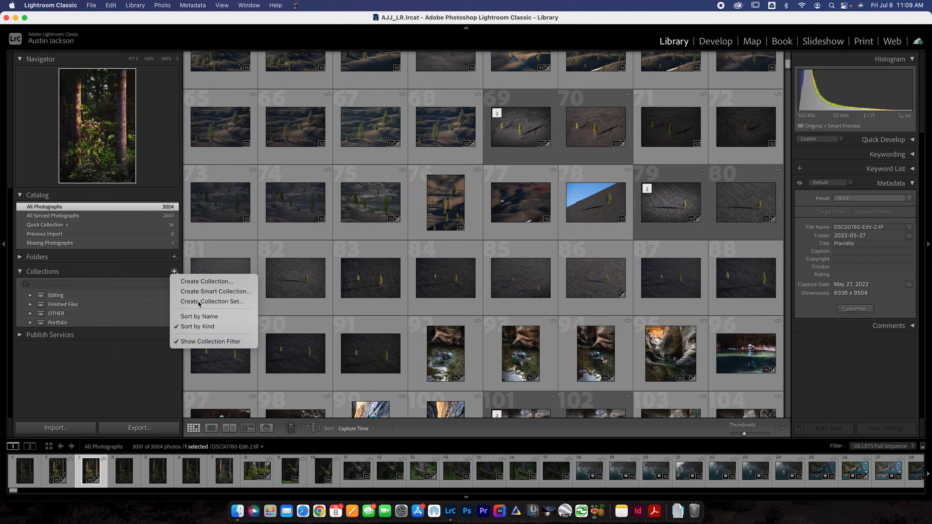
left_click(212, 302)
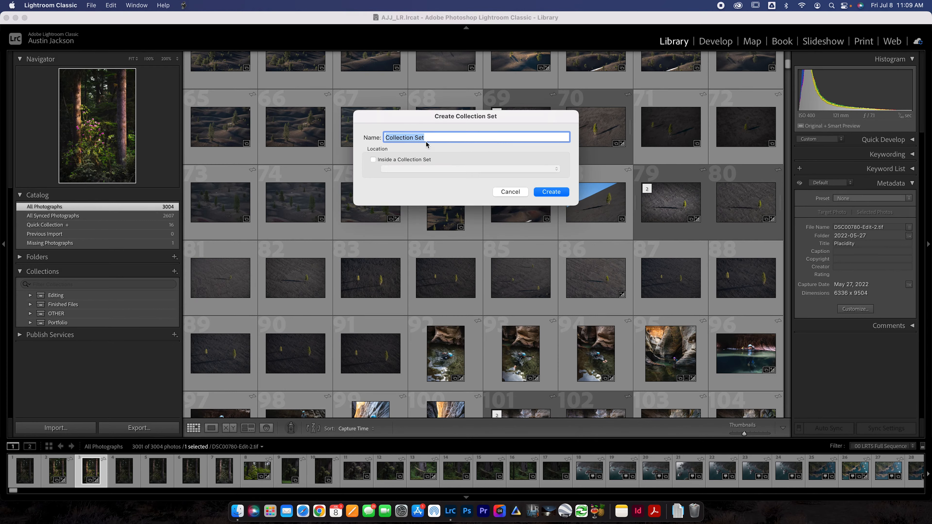
mouse_move(387, 162)
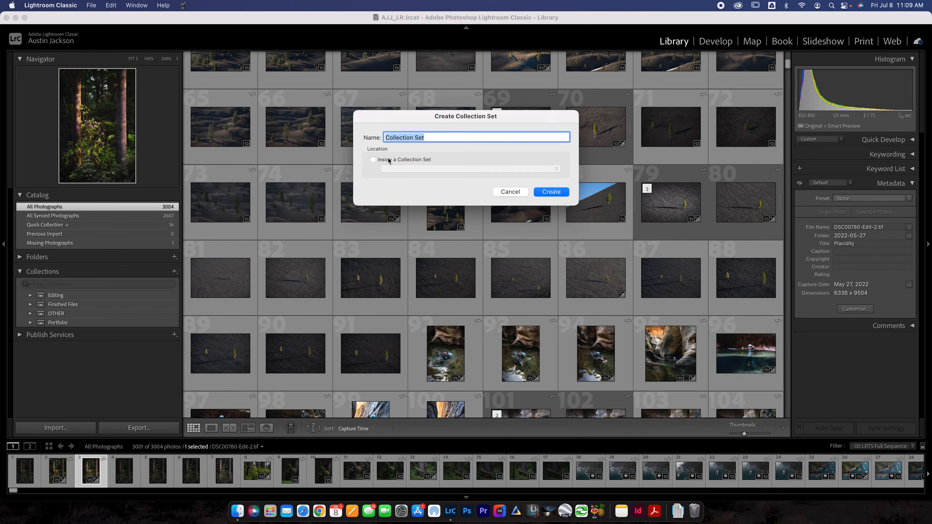
mouse_move(523, 177)
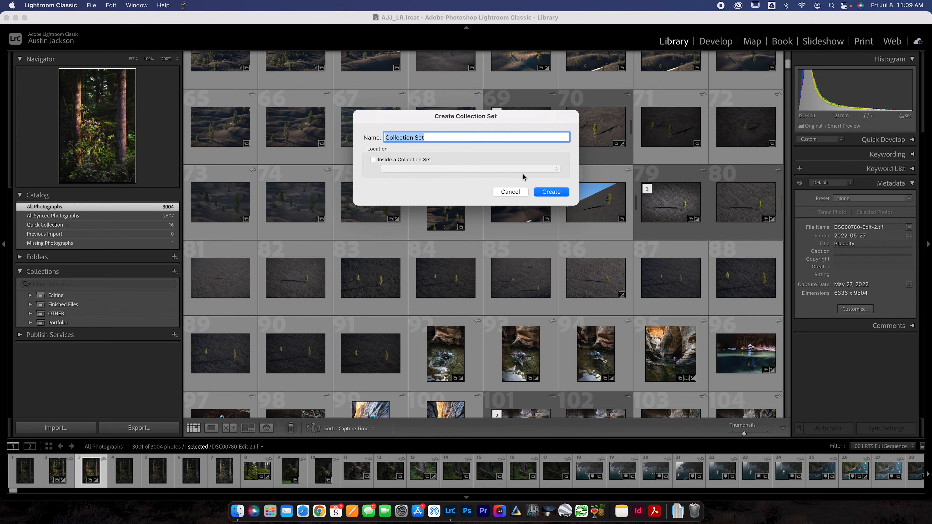
left_click(511, 192)
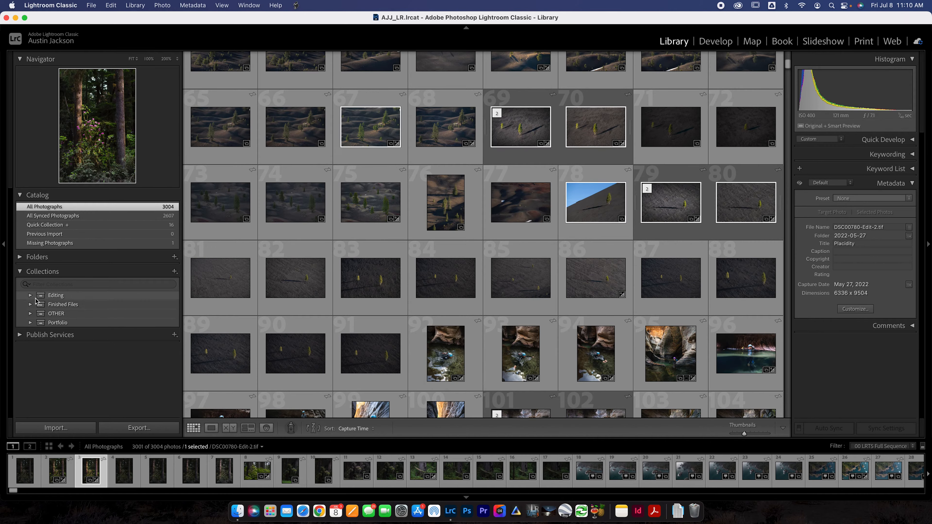
- Expand the Editing set, view Review, then show the 285-photo Unsorted collection
left_click(30, 295)
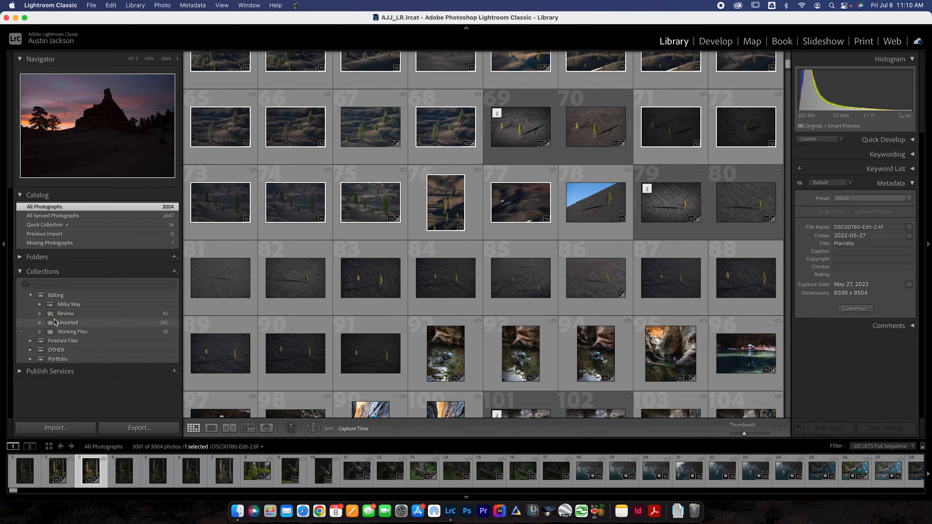
mouse_move(44, 306)
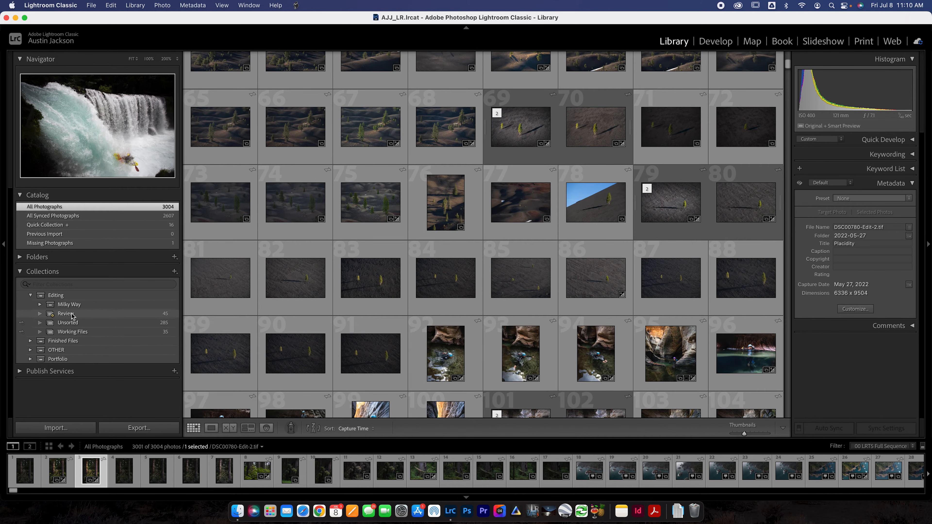
left_click(66, 313)
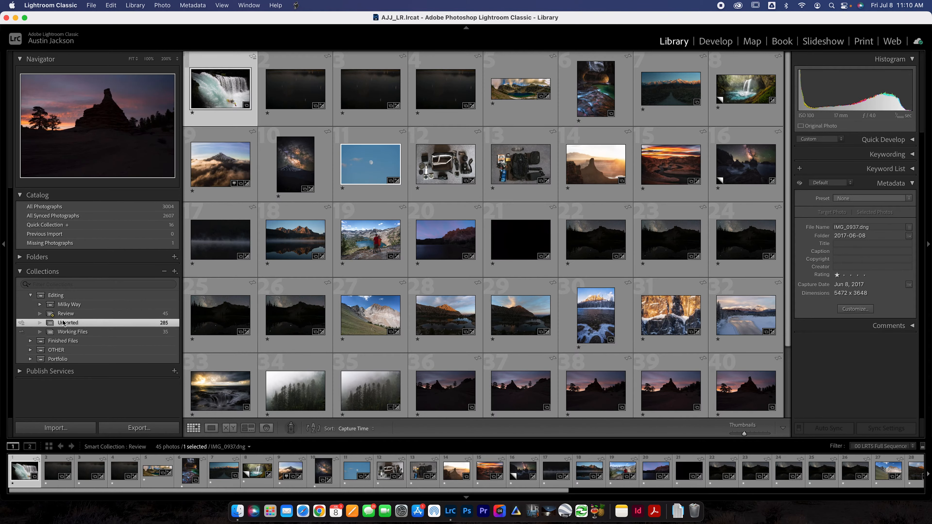
left_click(67, 322)
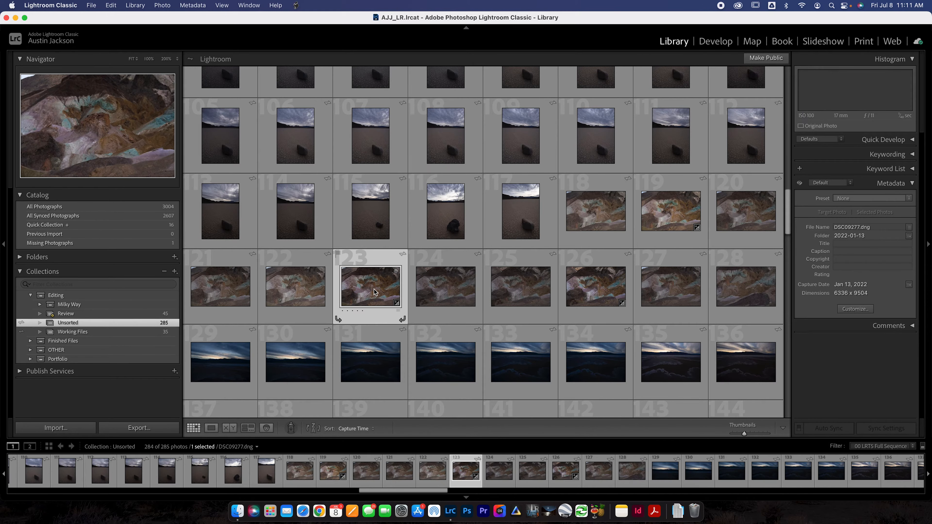
- Expand Finished Files into its state sets and open California's park collections
left_click(370, 291)
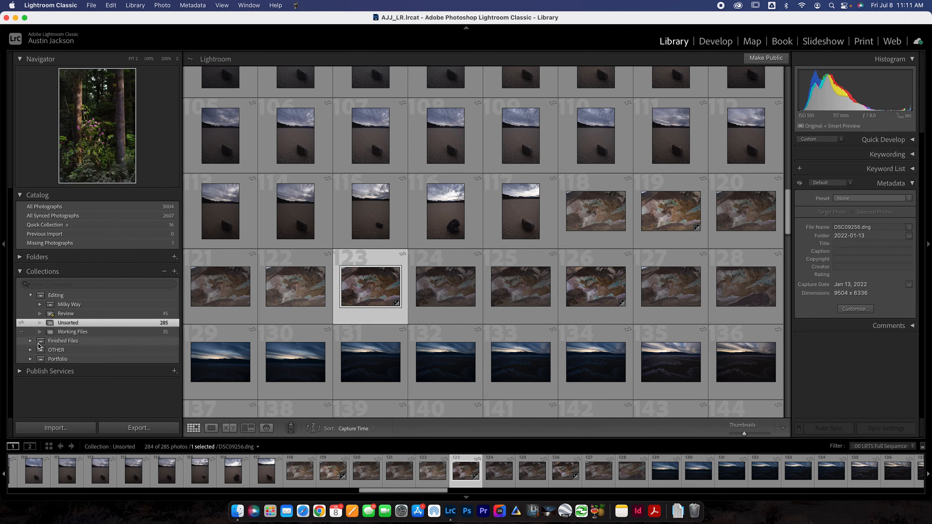
left_click(30, 341)
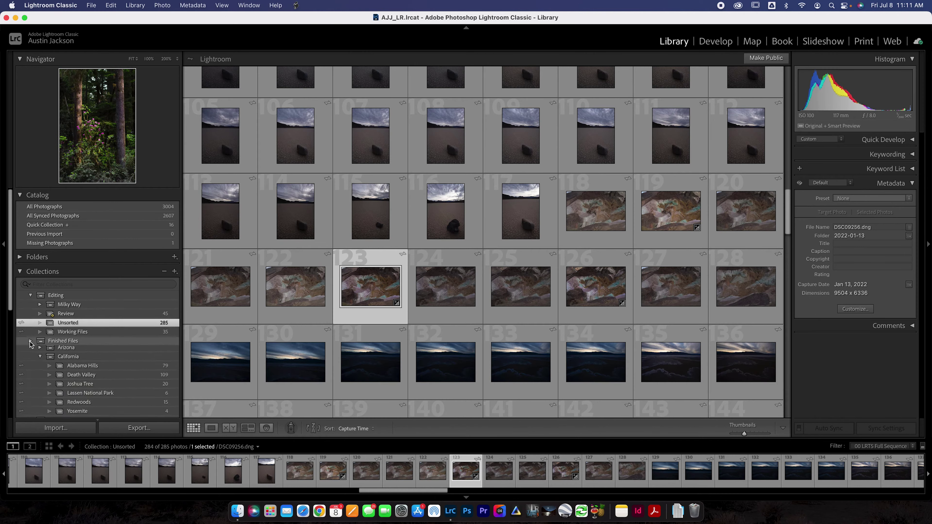
left_click(30, 341)
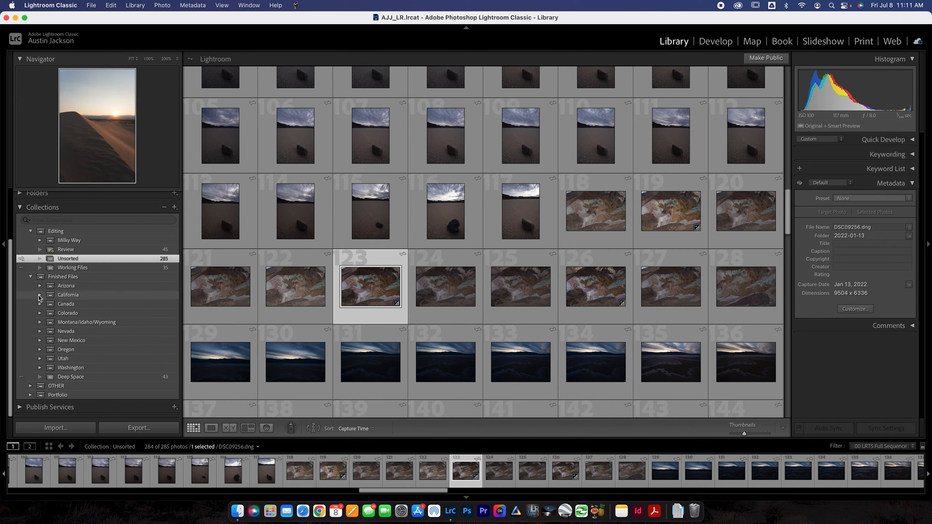
left_click(39, 295)
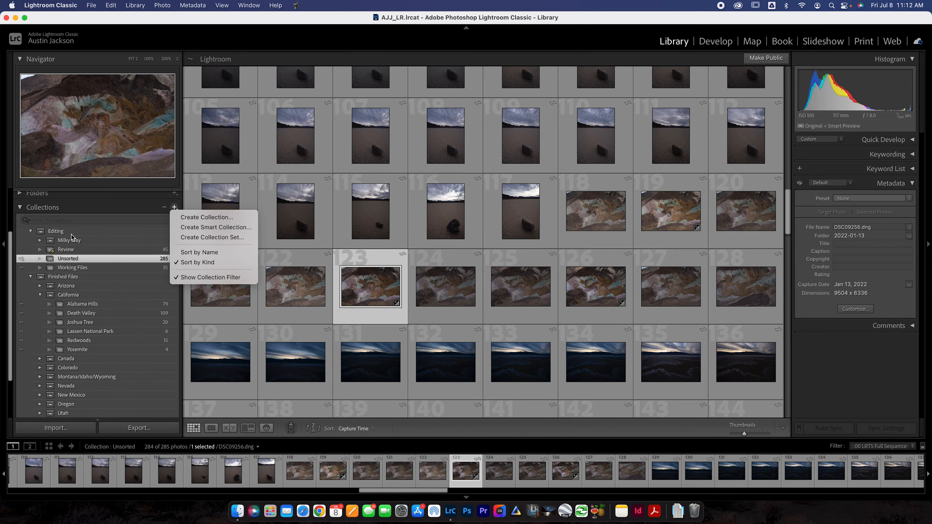
- Try a new 'Unsorted' collection, cancel on the name-in-use warning, then select California
left_click(206, 217)
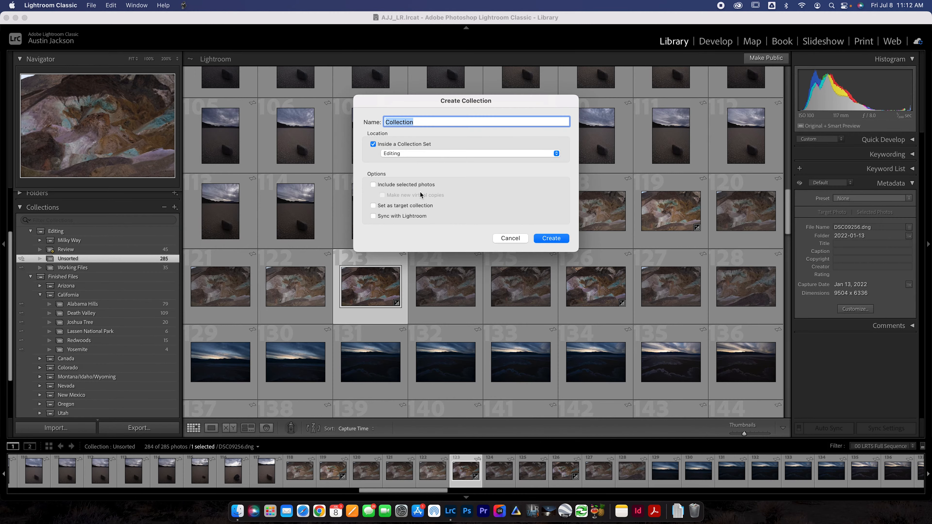
mouse_move(424, 131)
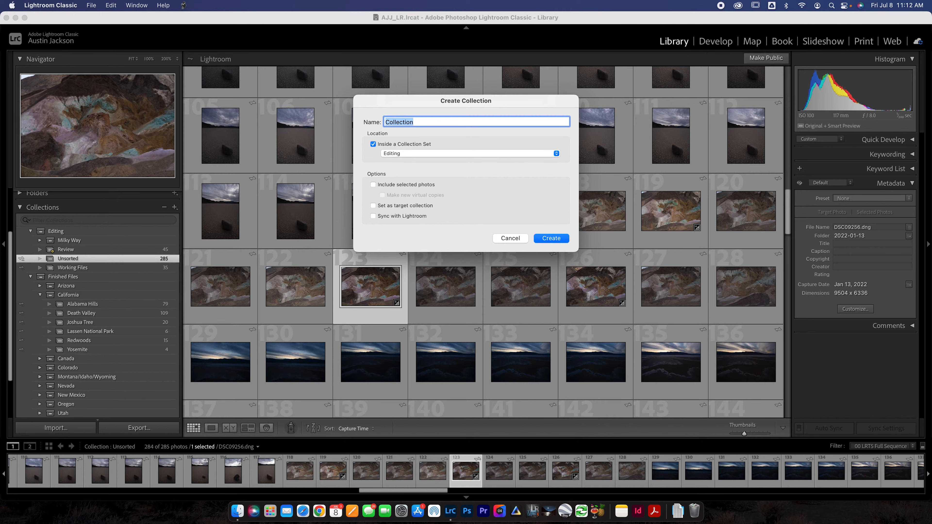
type("Unsore")
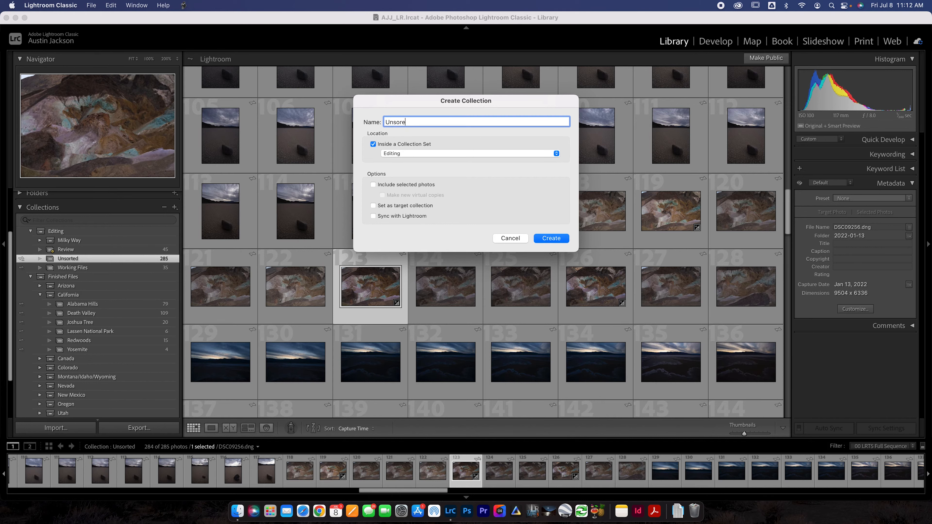
type("d")
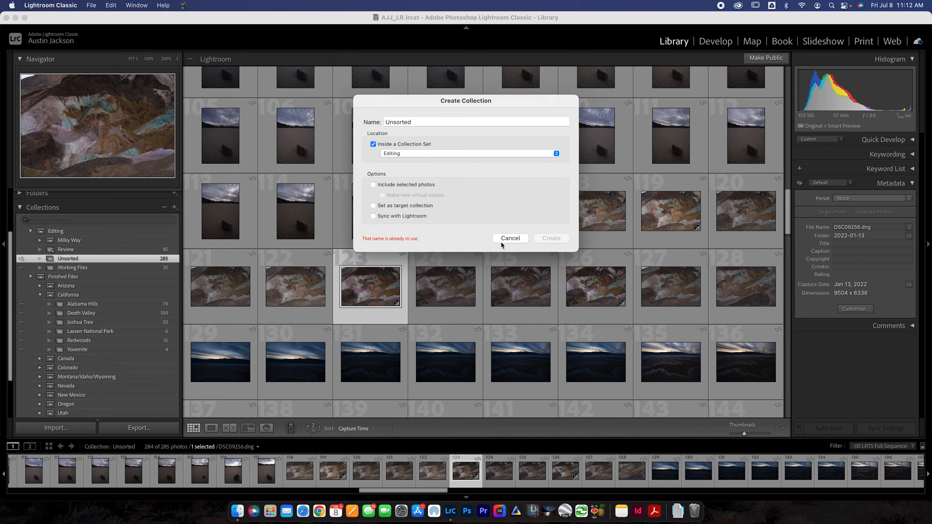
left_click(511, 238)
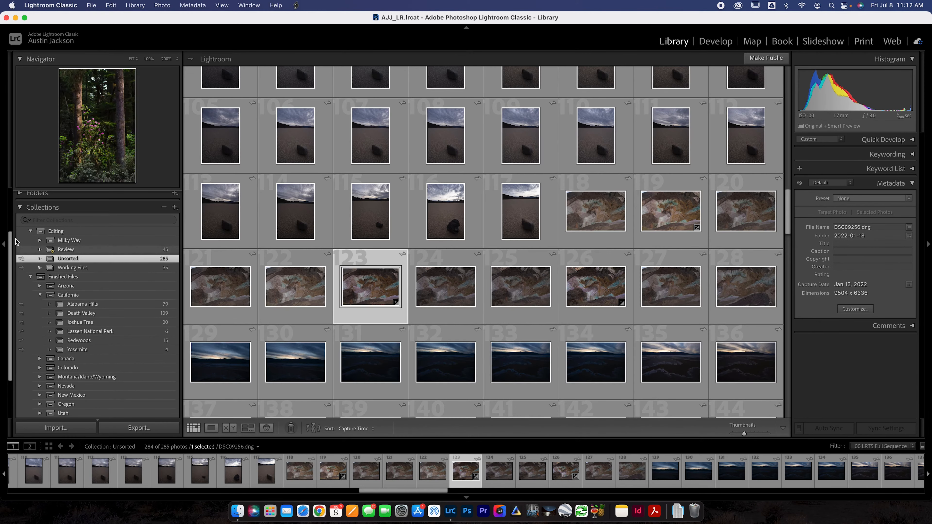
left_click(175, 217)
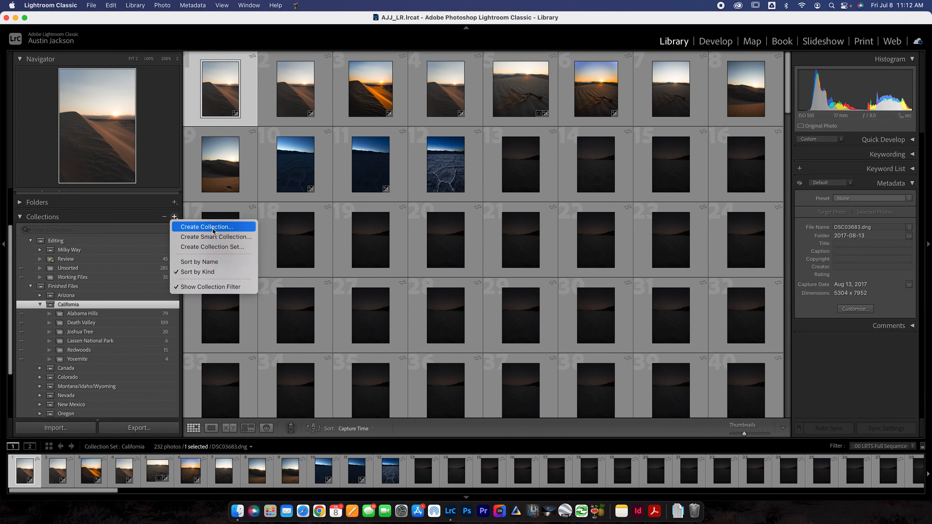
- Start a 'San Fran' collection inside California and cancel it without creating
left_click(207, 227)
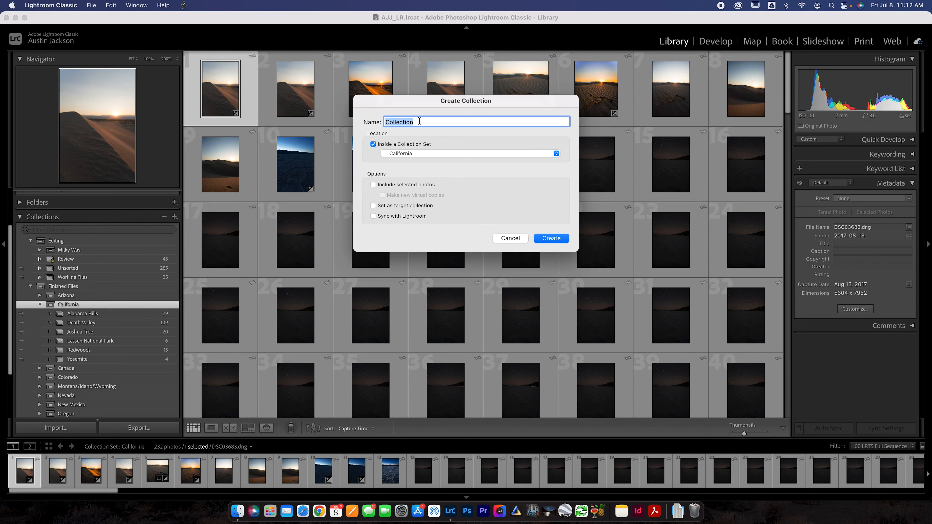
type("San Francisco")
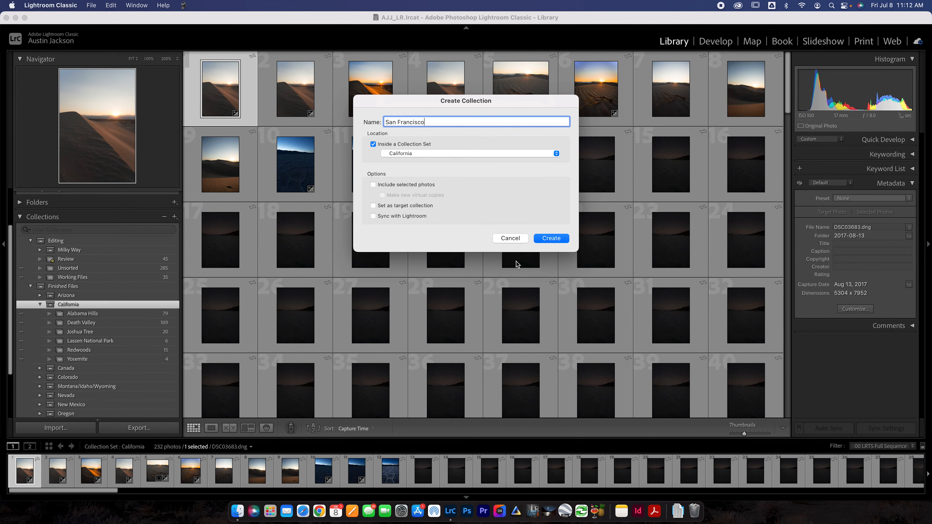
left_click(511, 238)
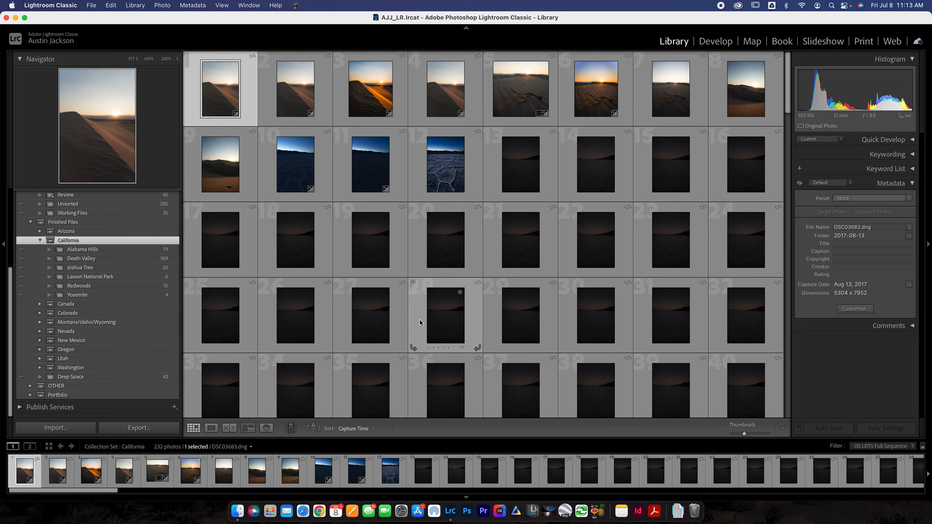
mouse_move(426, 334)
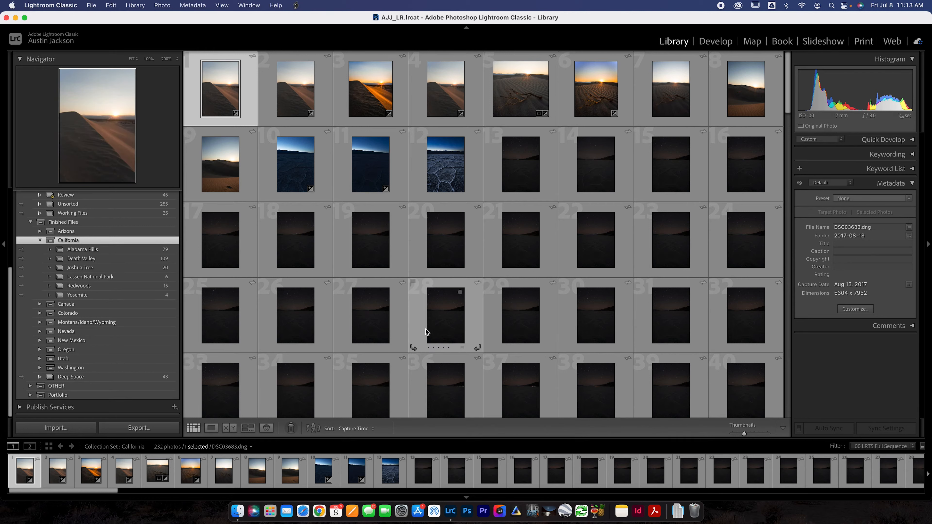
mouse_move(162, 315)
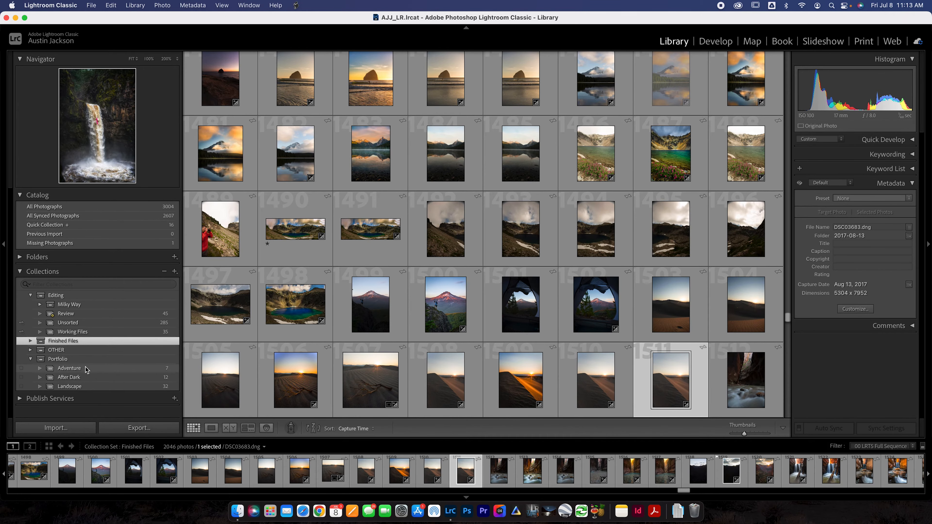
- View the seven-photo Adventure collection, then the After Dark collection
left_click(69, 368)
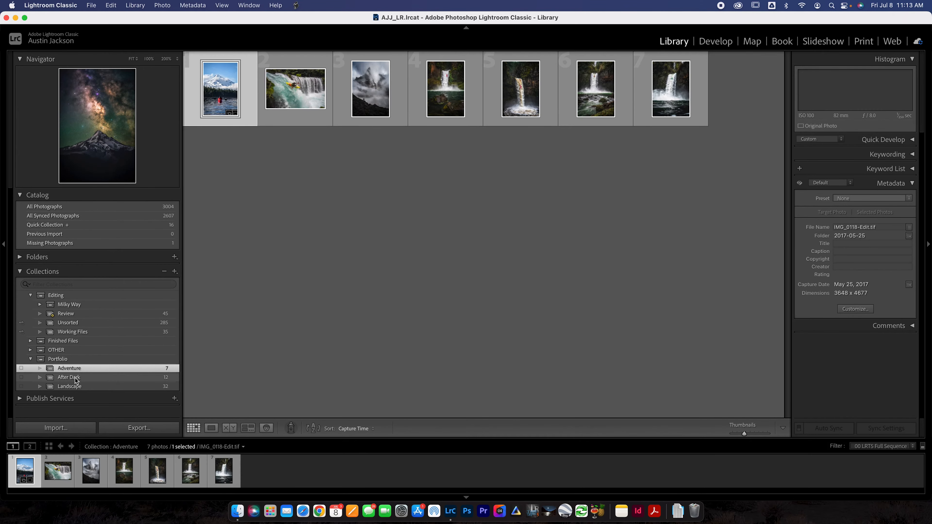
left_click(45, 207)
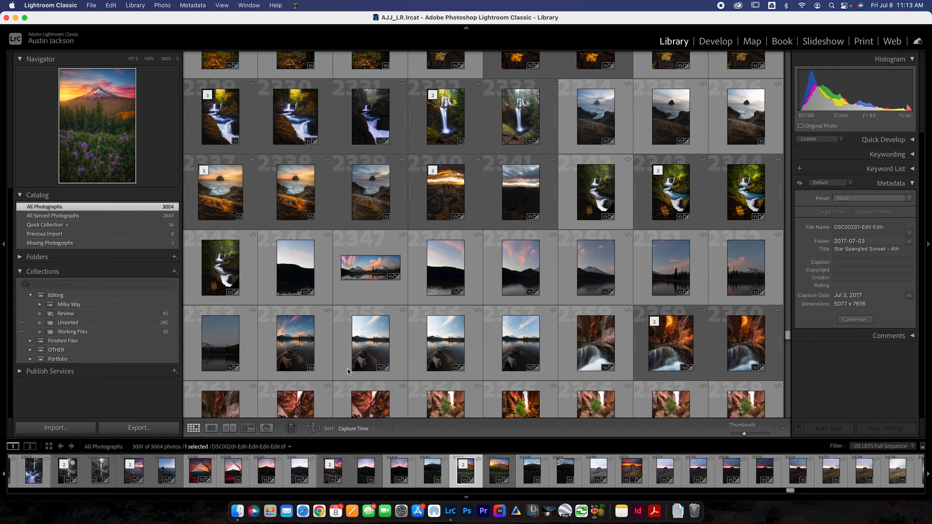
mouse_move(232, 277)
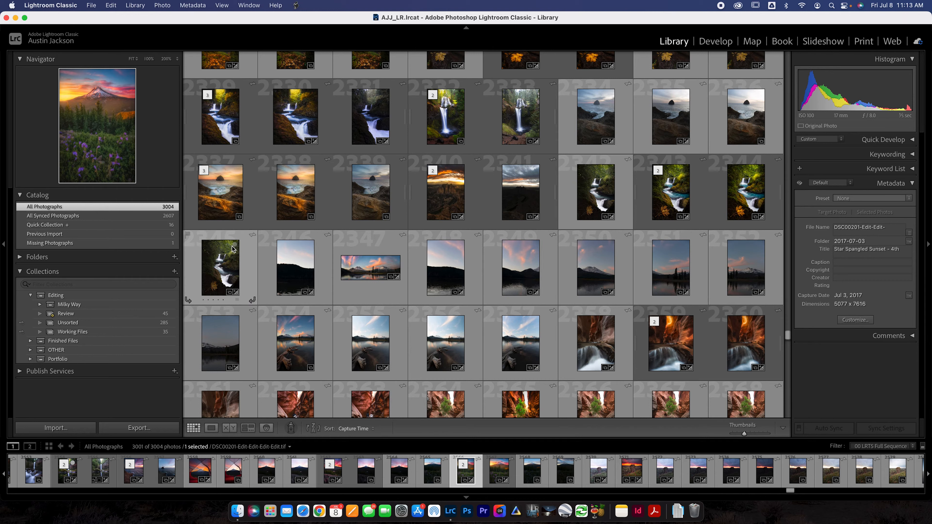
mouse_move(206, 259)
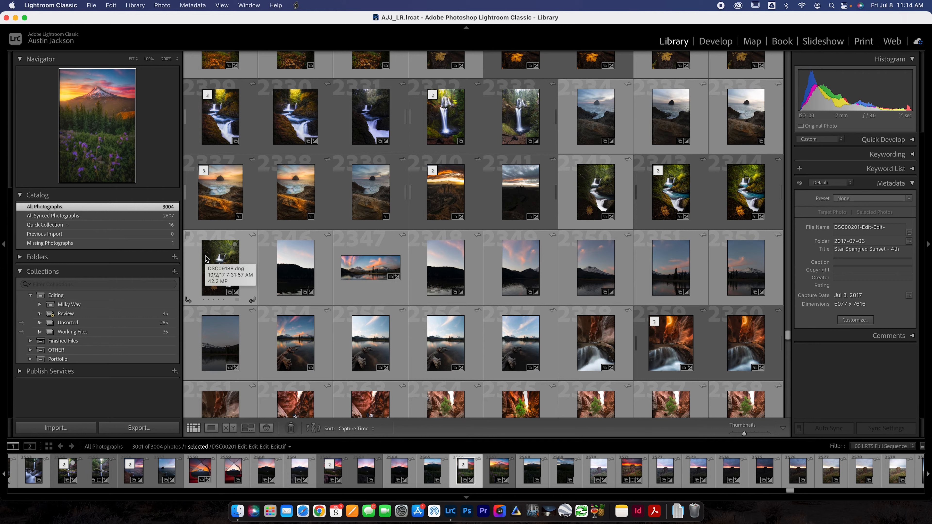
- Start an import from the Untitled memory card's DCIM folder
left_click(55, 428)
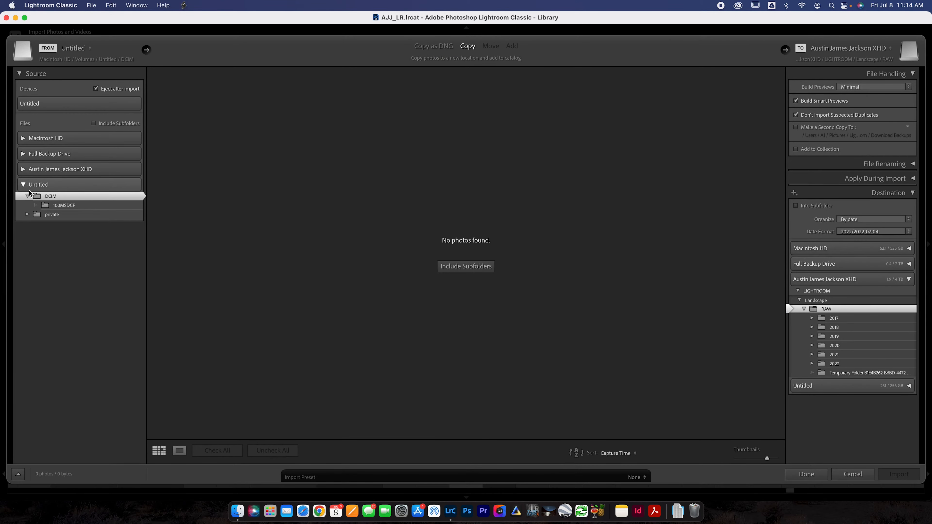
- Load the 100MSDCF folder's 34 portrait photos and bring up the external drive in Finder
left_click(64, 205)
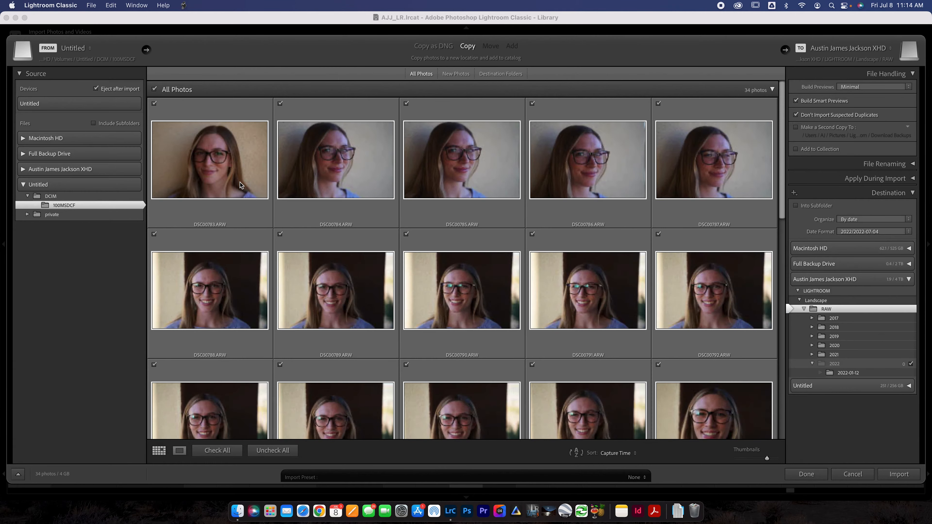
left_click(812, 363)
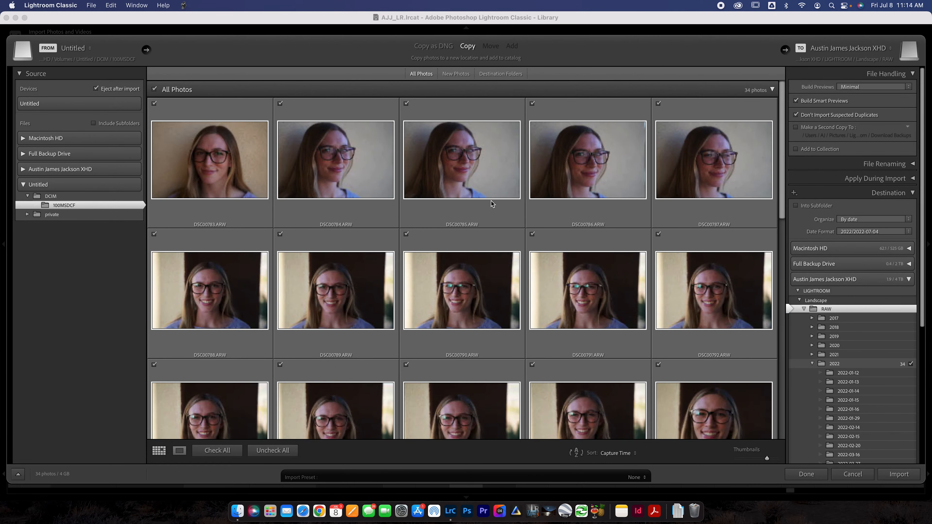
mouse_move(800, 221)
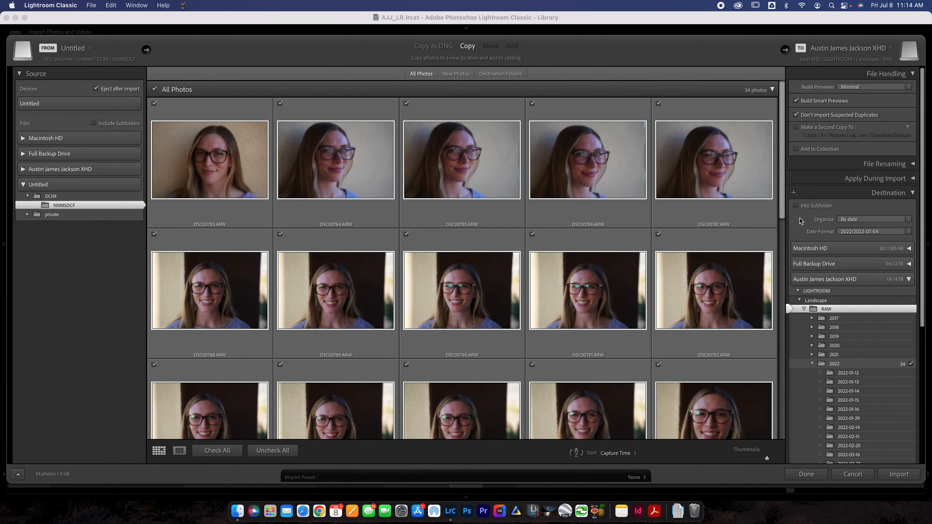
mouse_move(661, 237)
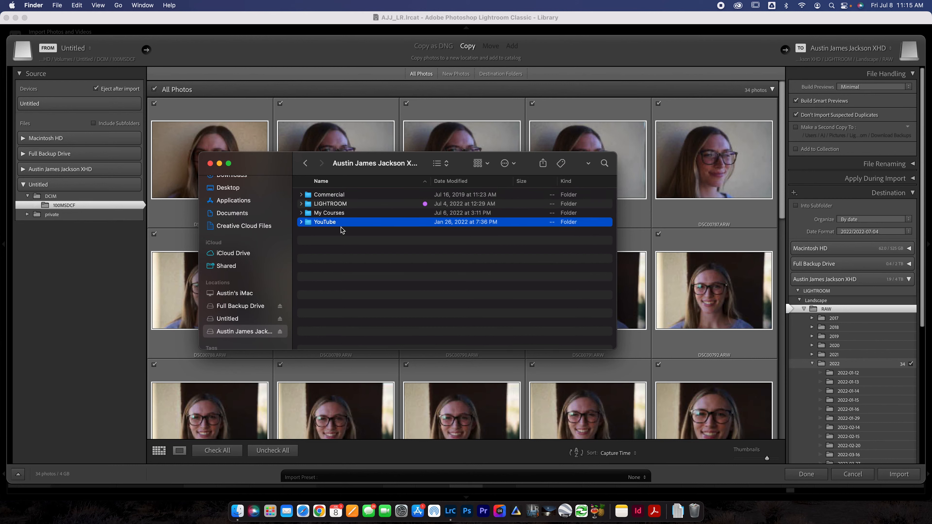
- Browse LIGHTROOM > Landscape > RAW year folders in Finder, then return to the import window
left_click(330, 203)
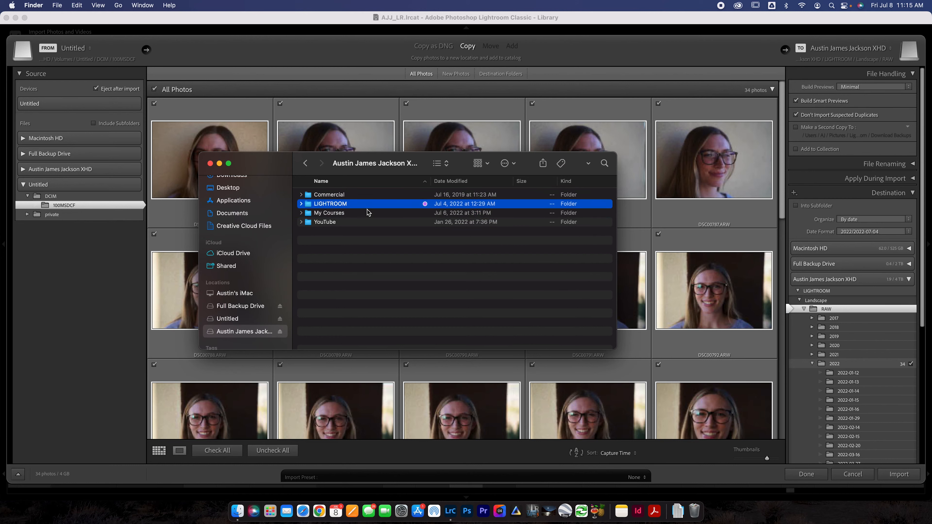
mouse_move(345, 207)
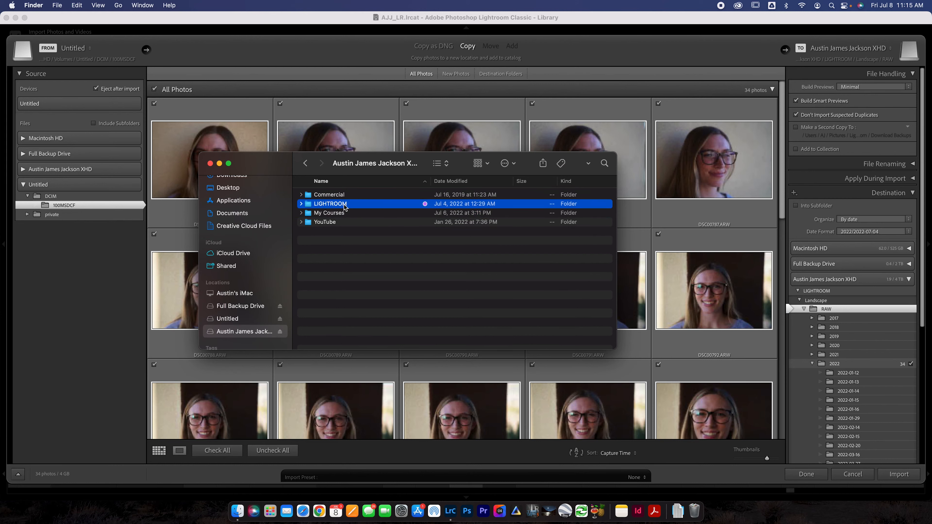
double_click(331, 204)
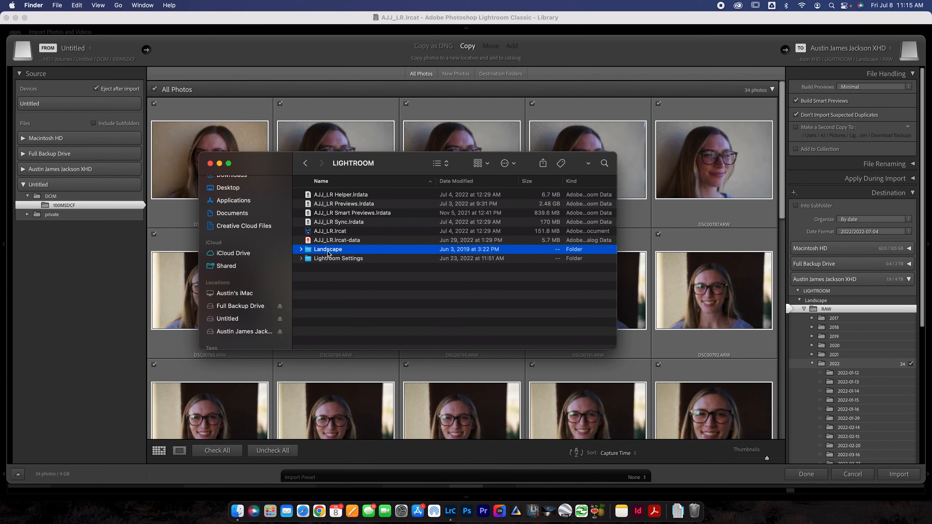
double_click(327, 249)
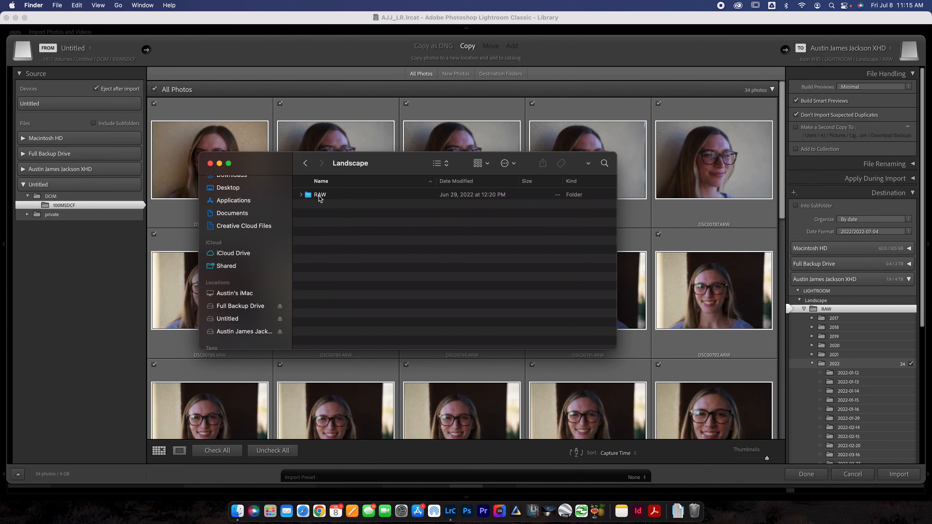
left_click(319, 194)
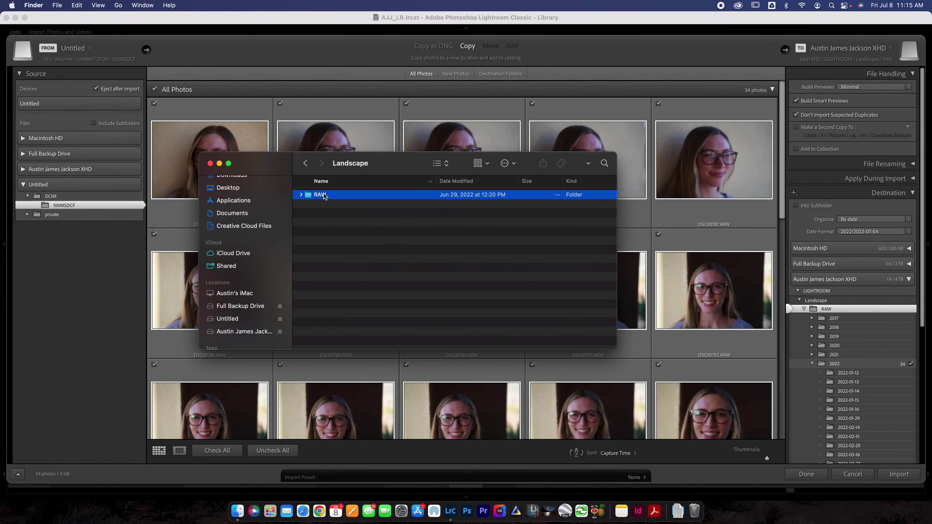
double_click(318, 195)
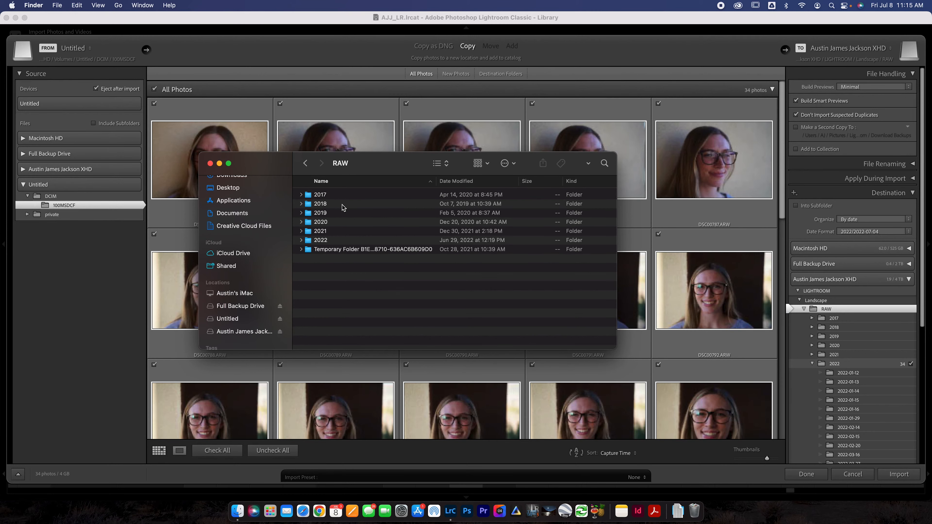
mouse_move(322, 238)
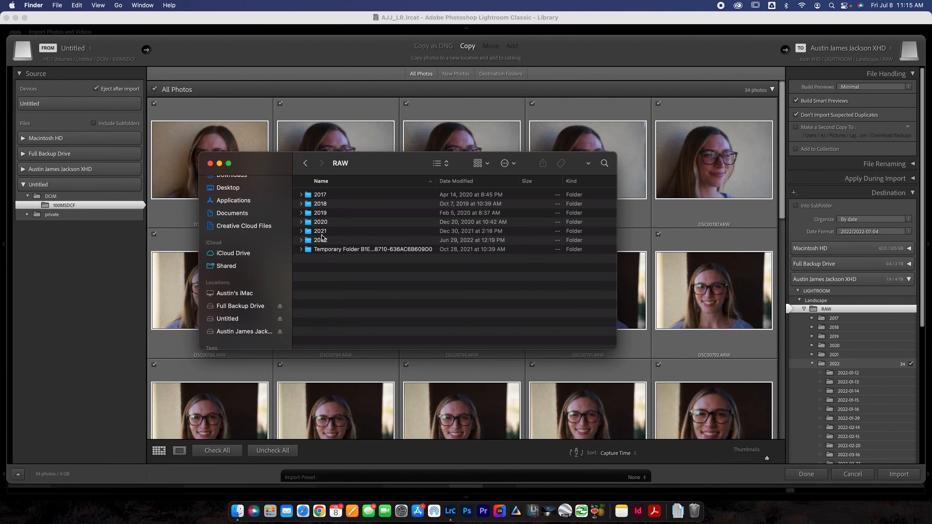
left_click(305, 163)
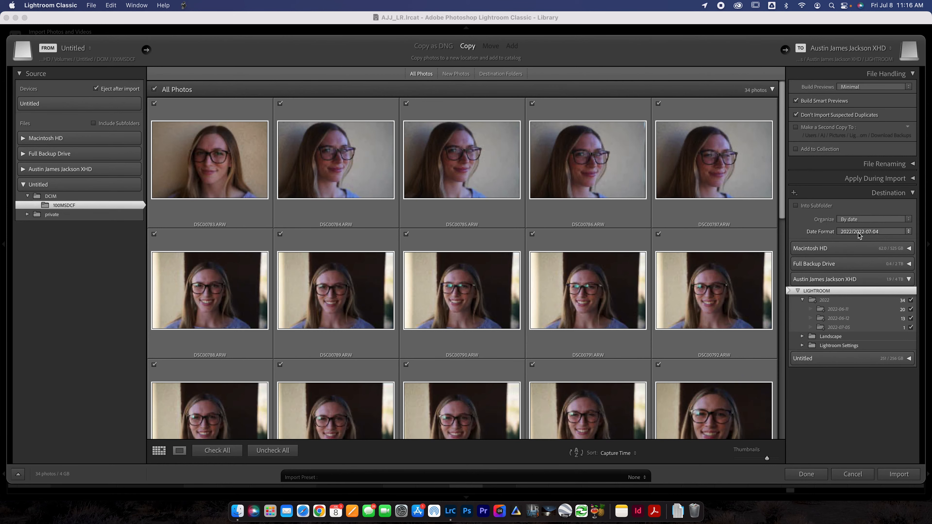
mouse_move(880, 237)
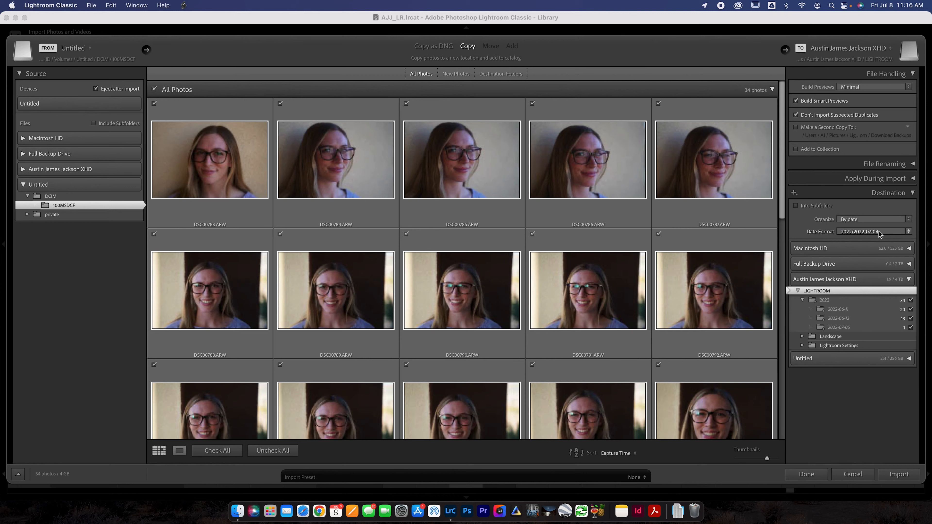
mouse_move(869, 233)
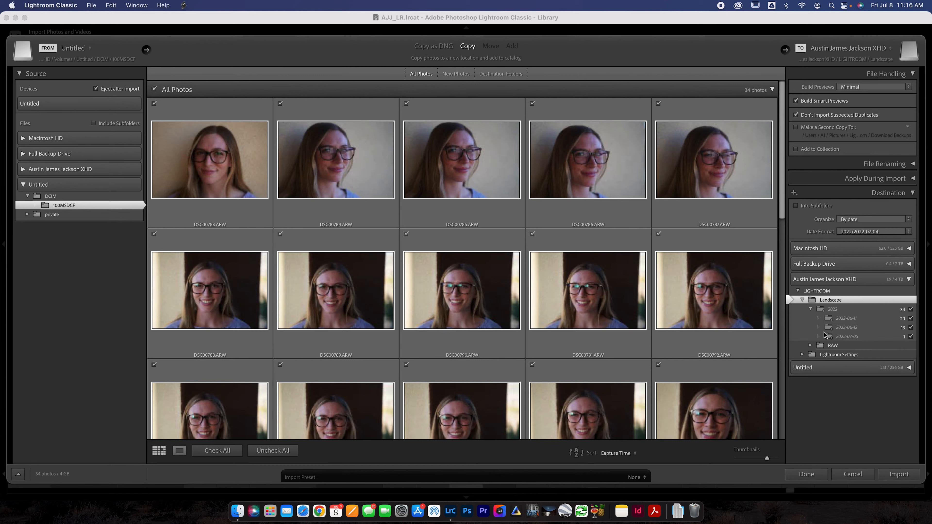
- Choose the external drive's Landscape > RAW folder as the import destination, organised by date
left_click(810, 345)
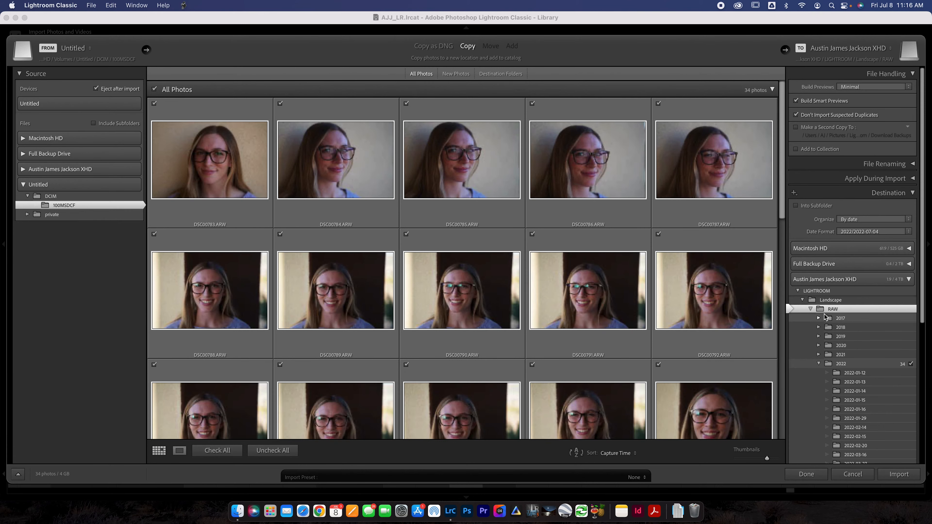
mouse_move(536, 290)
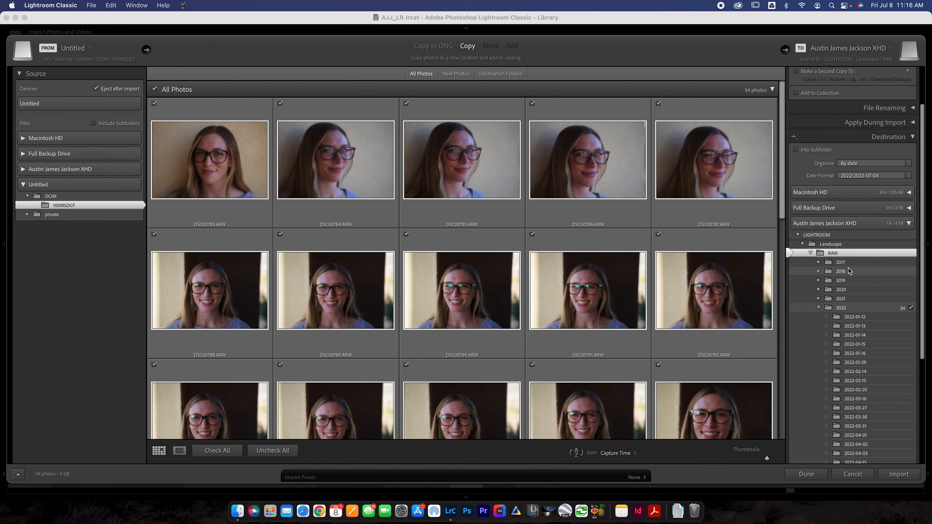
mouse_move(847, 270)
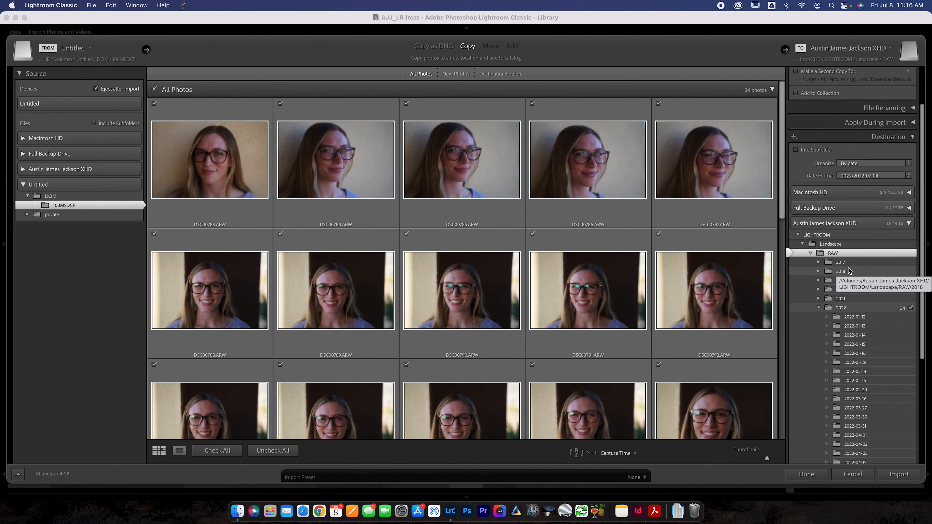
scroll("down", 3)
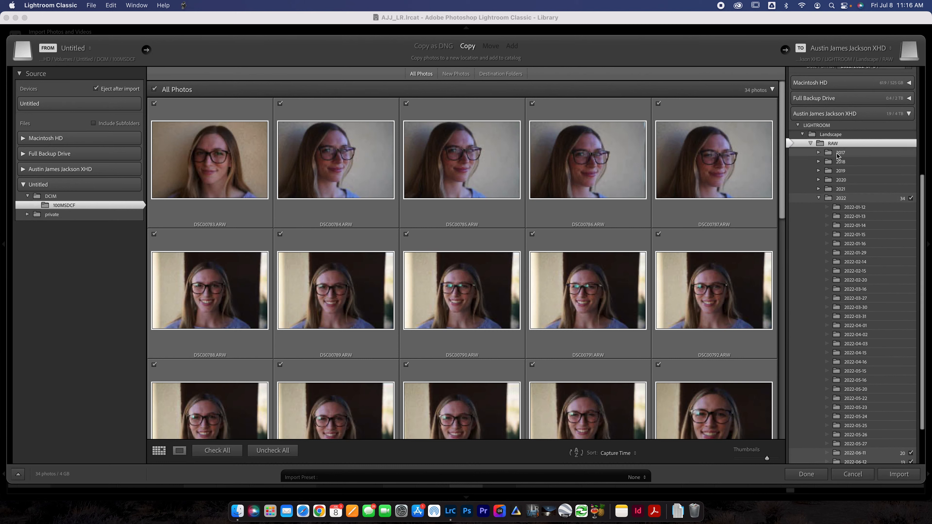
mouse_move(846, 159)
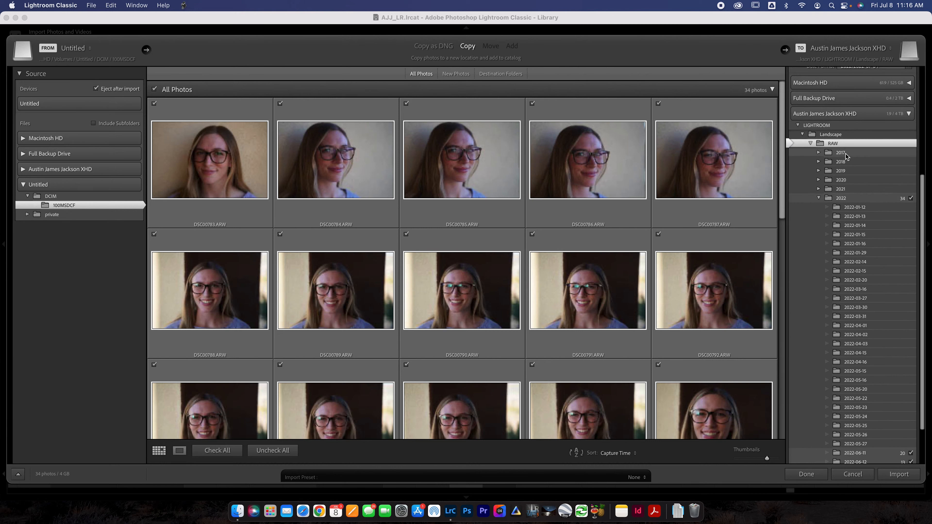
mouse_move(845, 155)
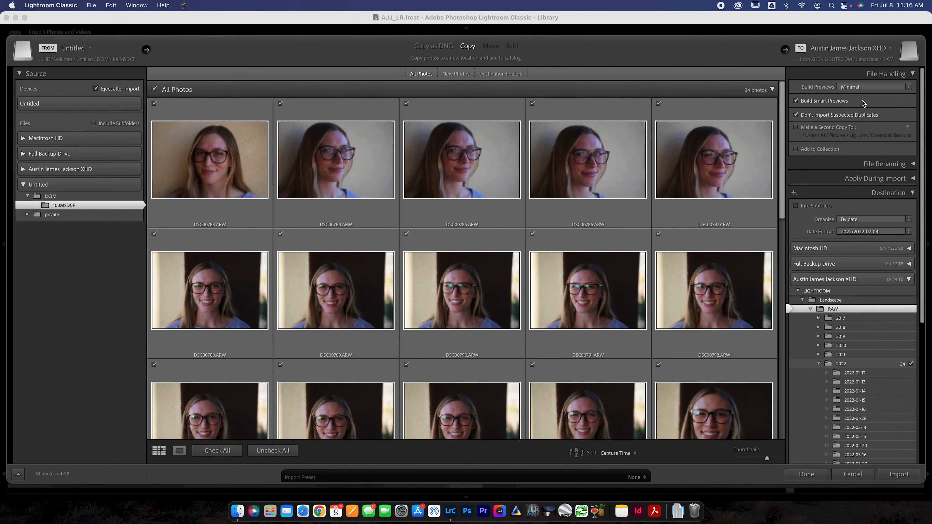
- Keep Build Previews at Minimal and start importing the 34 card photos
left_click(873, 86)
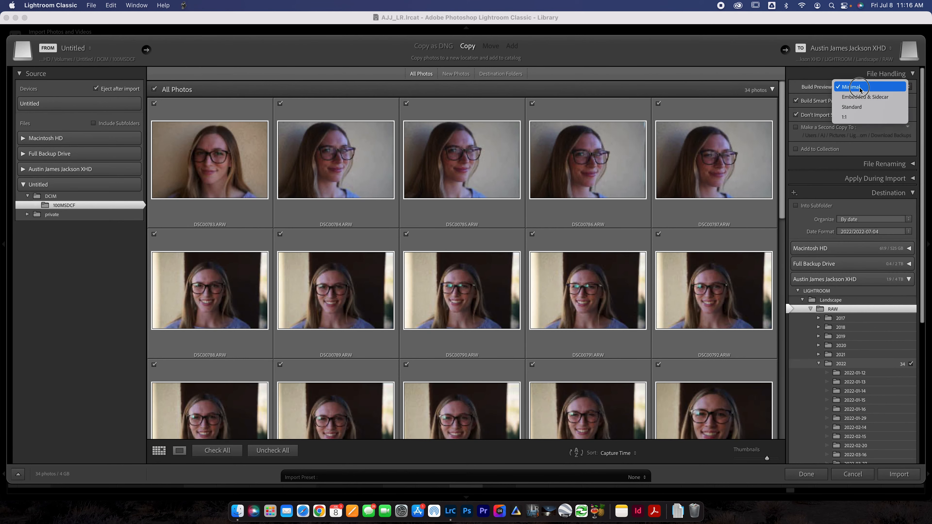
left_click(857, 87)
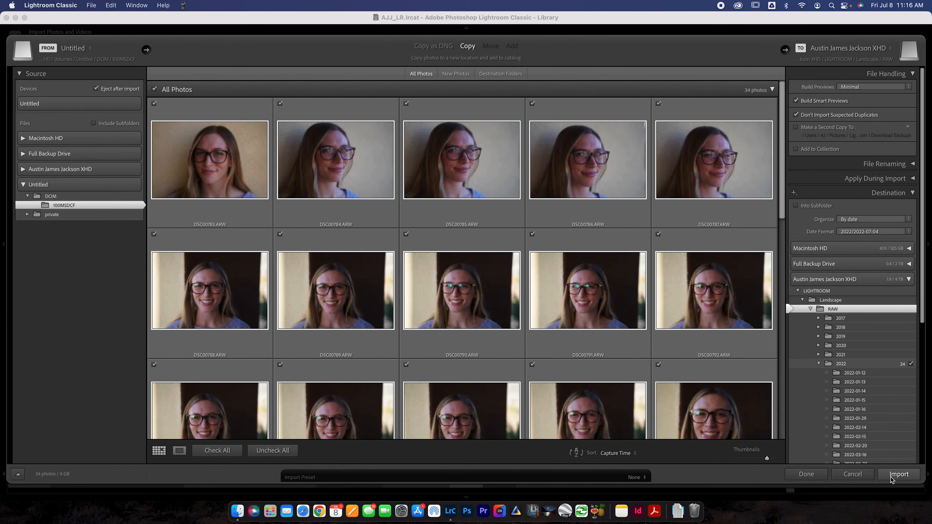
left_click(899, 474)
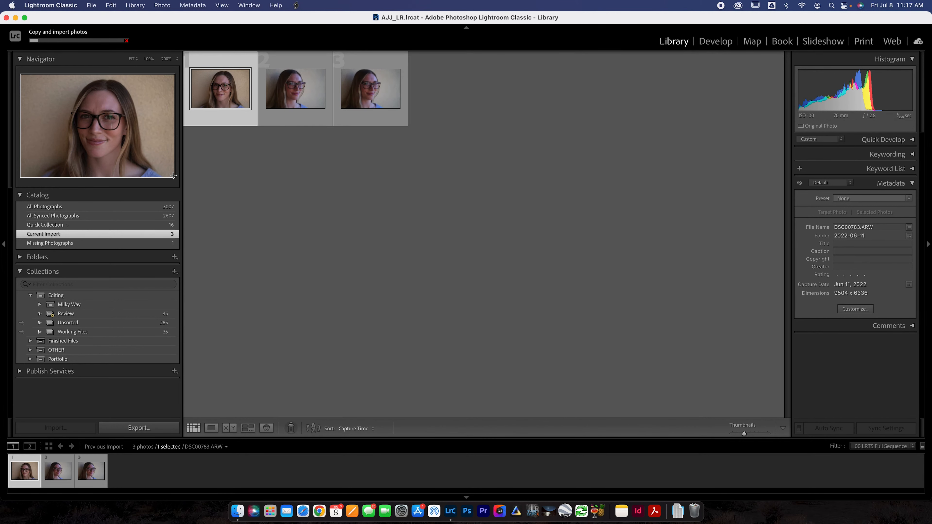
mouse_move(305, 95)
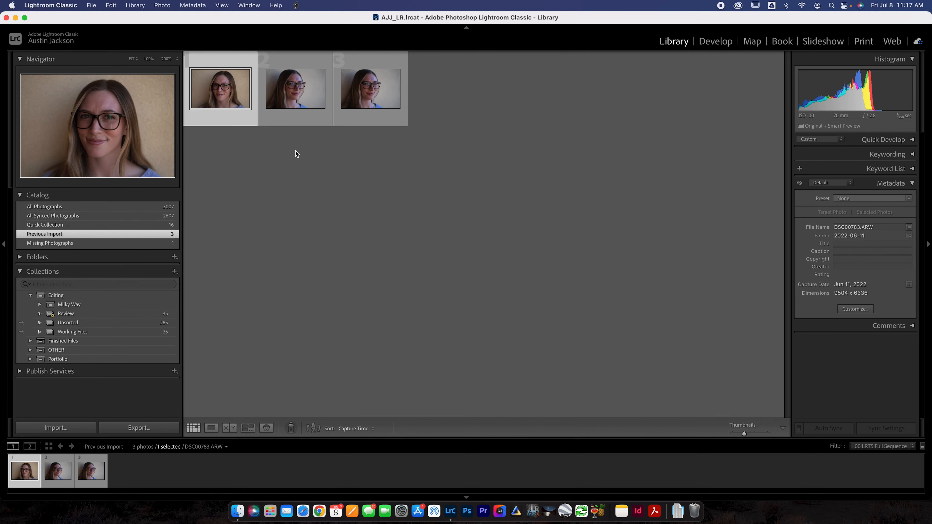
mouse_move(355, 102)
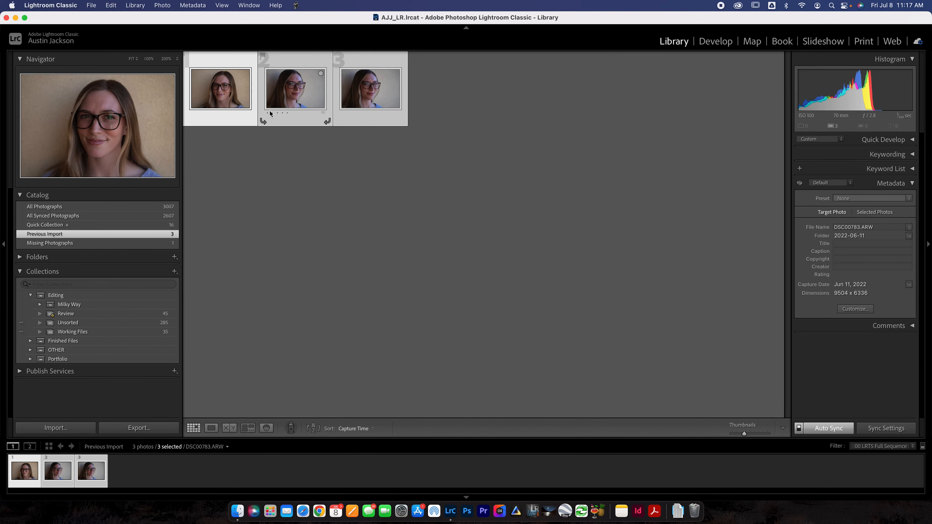
- Add the three new portraits to the Unsorted collection, check it, and return to Previous Import
left_click_drag(296, 88, 237, 338)
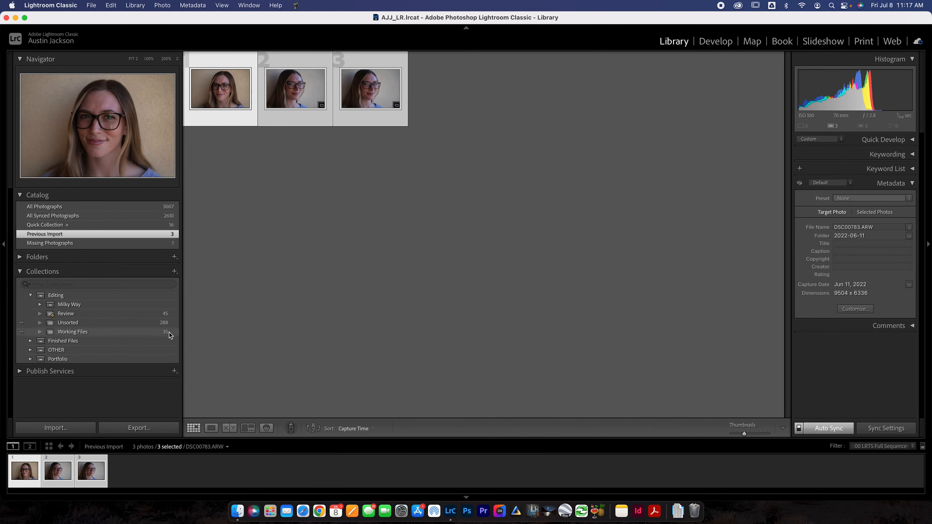
left_click(67, 323)
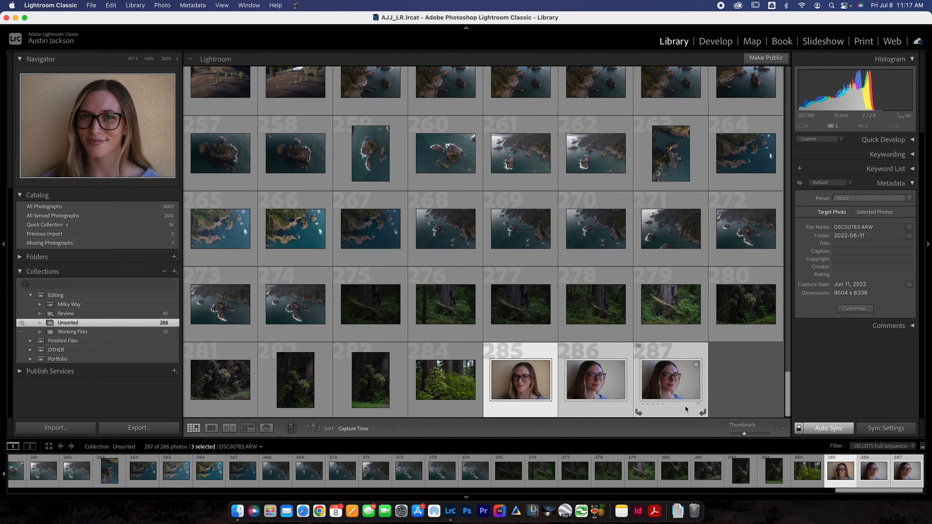
mouse_move(668, 373)
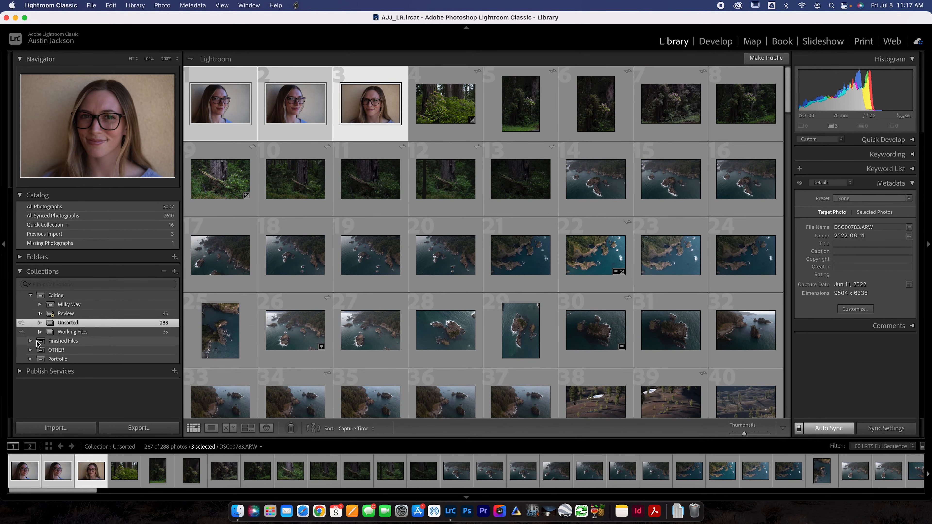
left_click(44, 234)
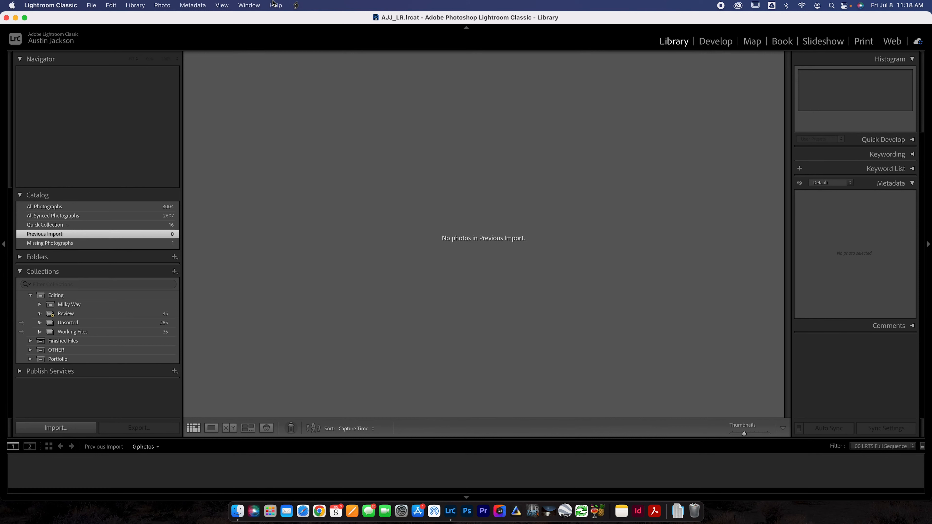
mouse_move(92, 420)
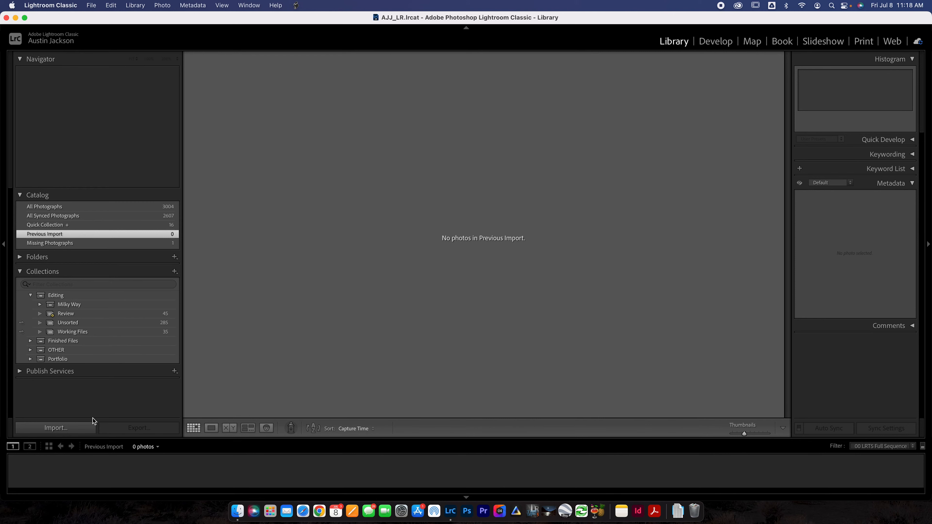
- Start a new import with Full Backup Drive > LIGHTROOM > Landscape > RAW > 2020 > 2020-03-07 as the source
left_click(55, 428)
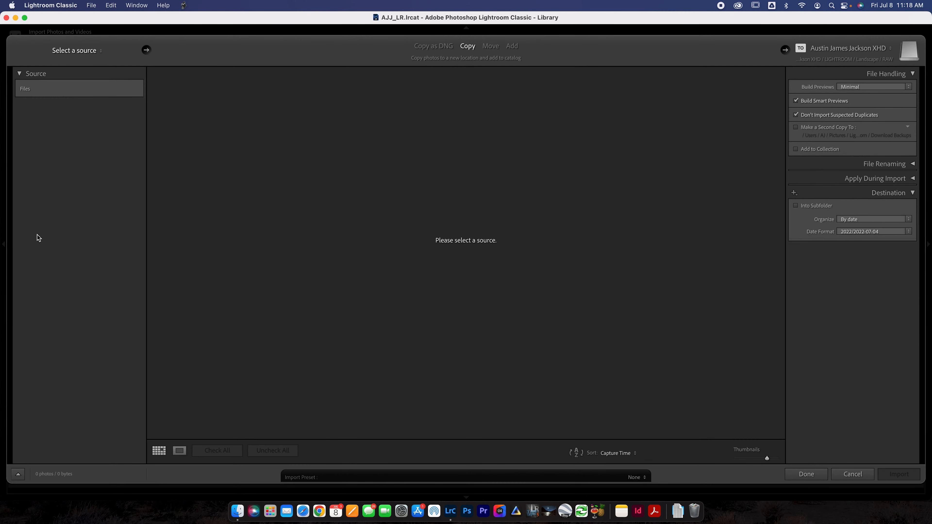
left_click(24, 89)
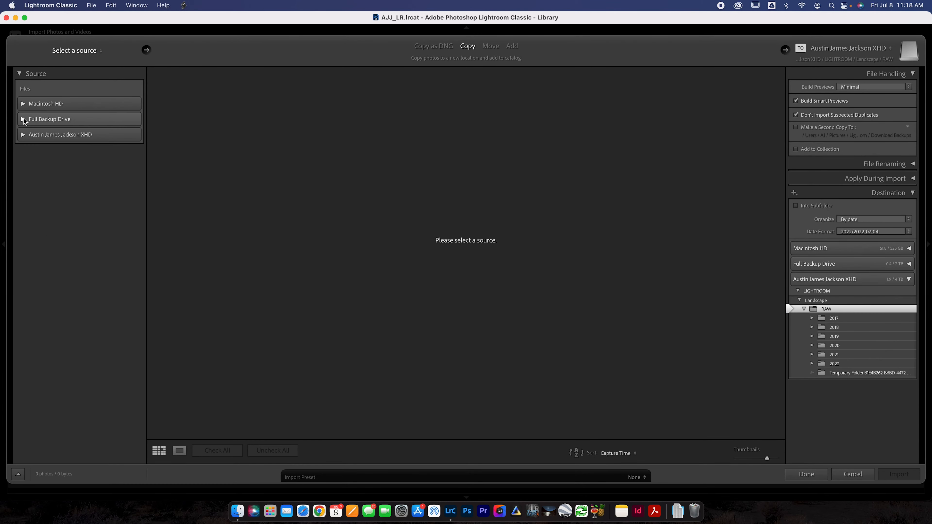
left_click(23, 120)
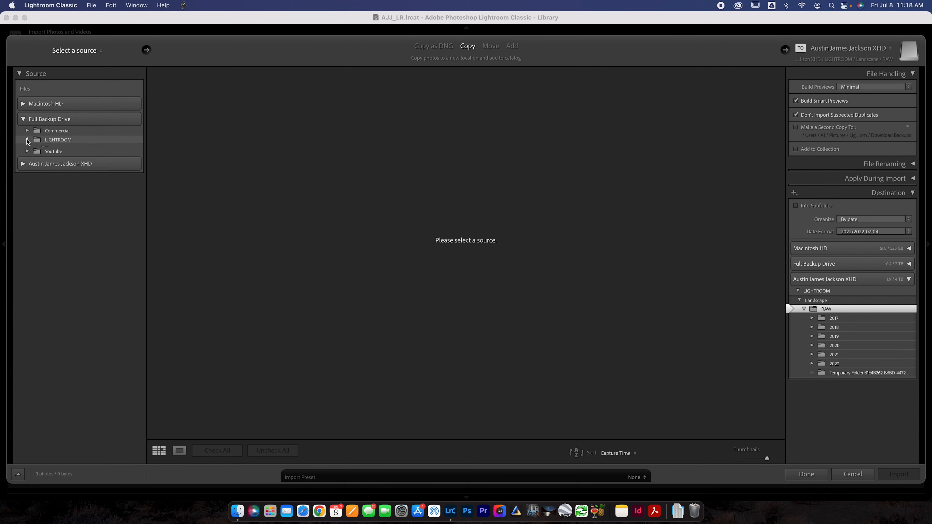
left_click(26, 140)
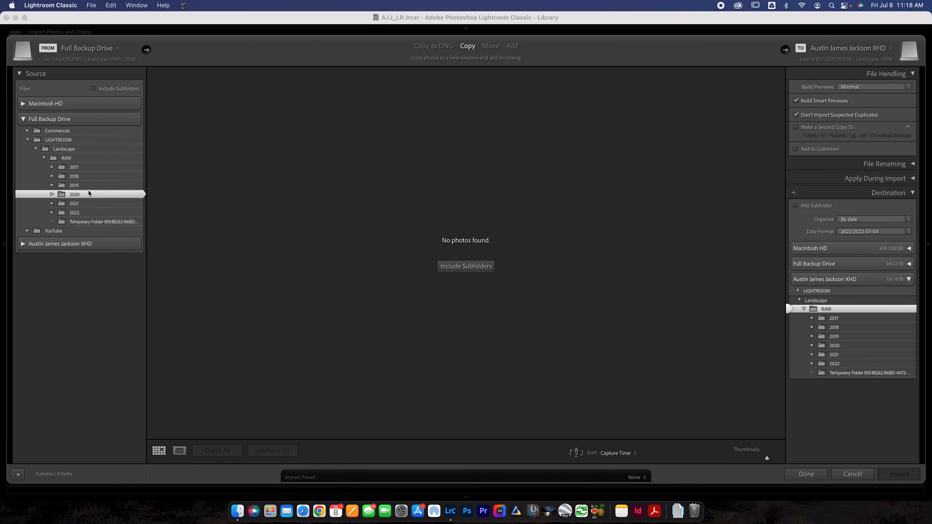
left_click(52, 194)
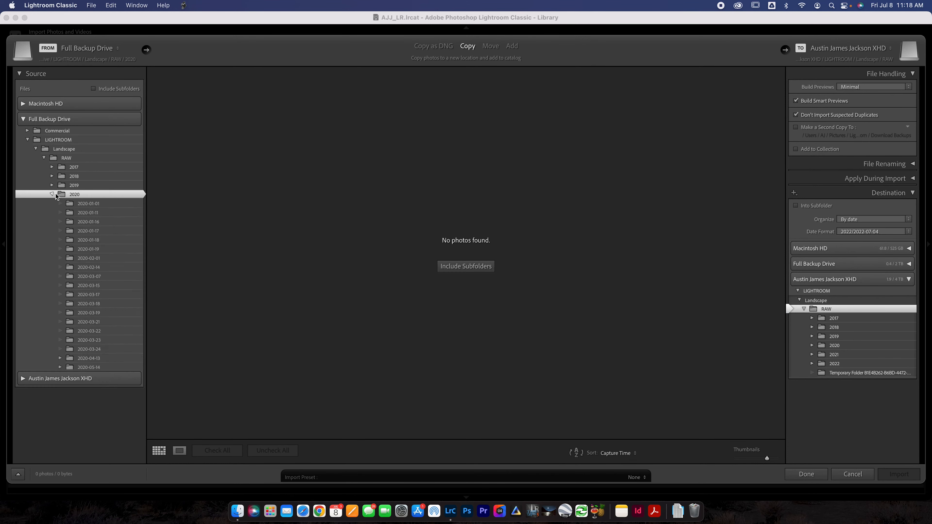
left_click(89, 276)
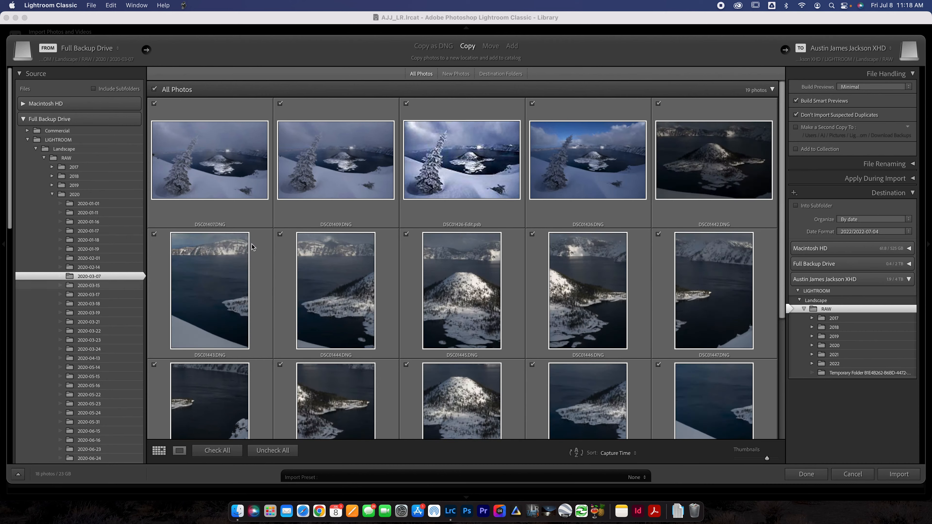
- Switch the 19 snowy lake photos from Copy to Move, keeping the RAW folder destination
scroll("down", 3)
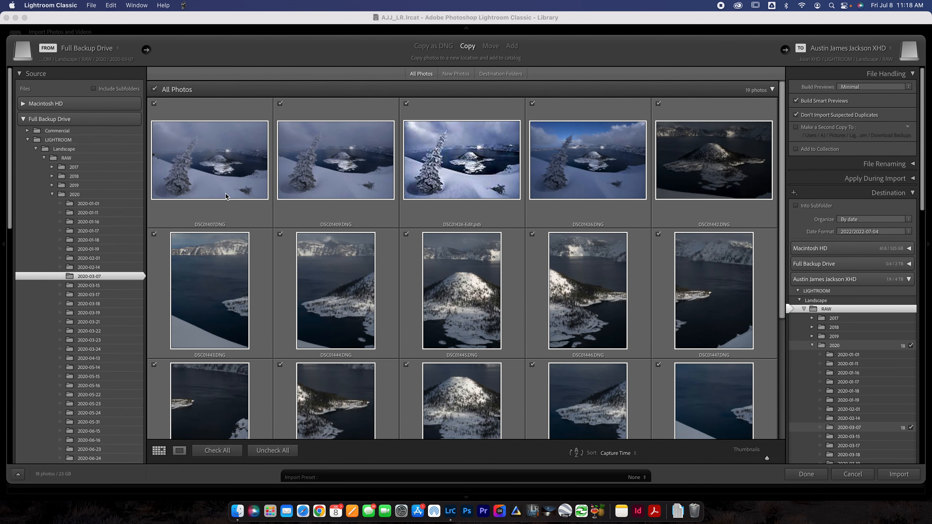
mouse_move(231, 199)
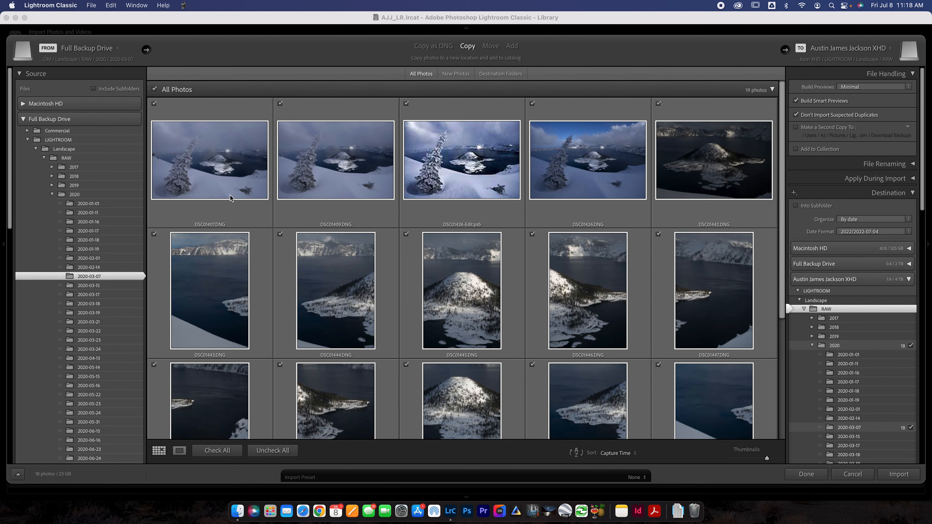
mouse_move(402, 106)
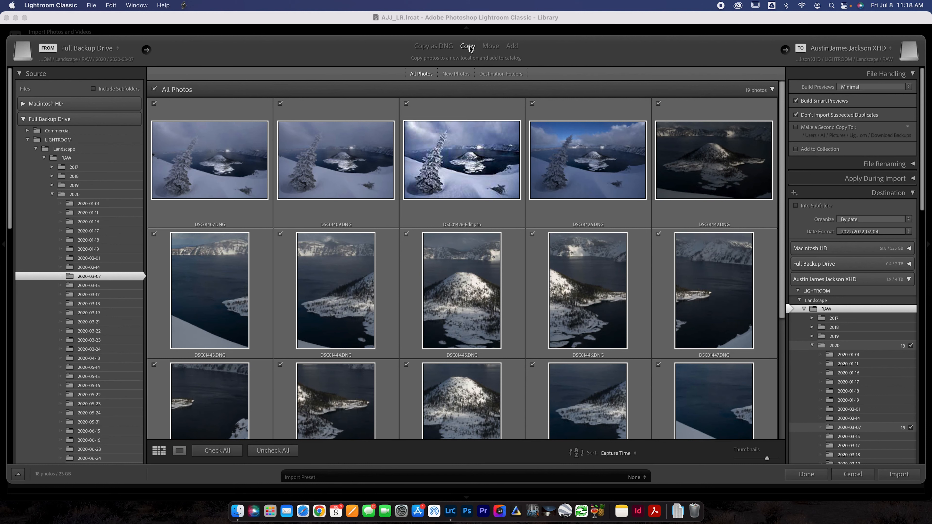
left_click(491, 46)
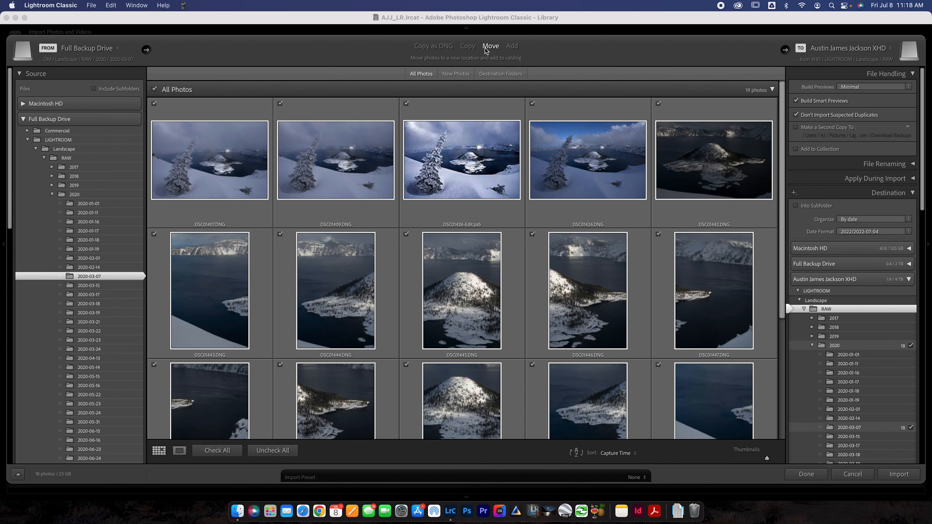
mouse_move(388, 128)
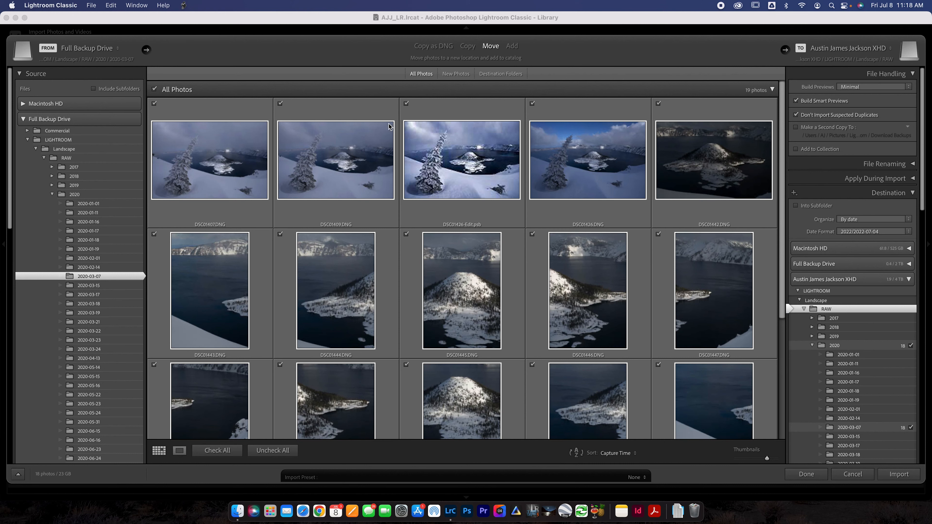
mouse_move(328, 159)
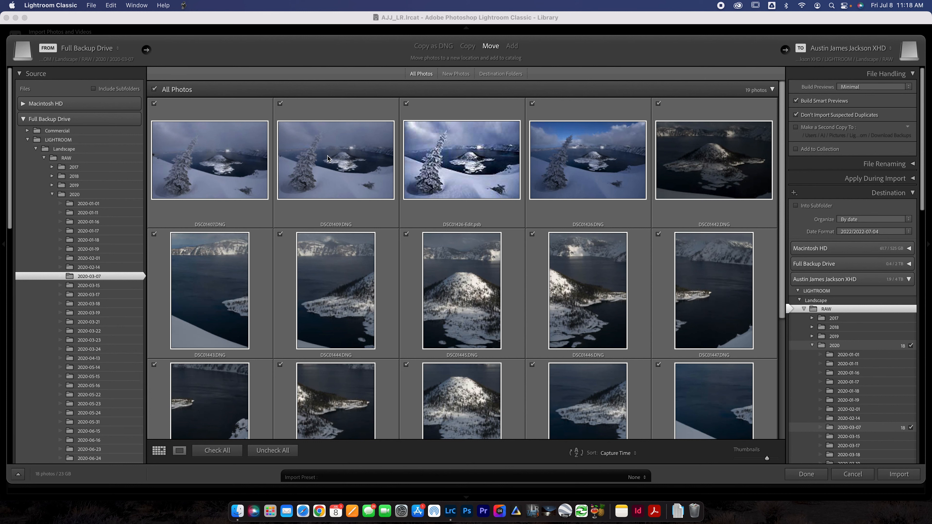
mouse_move(59, 190)
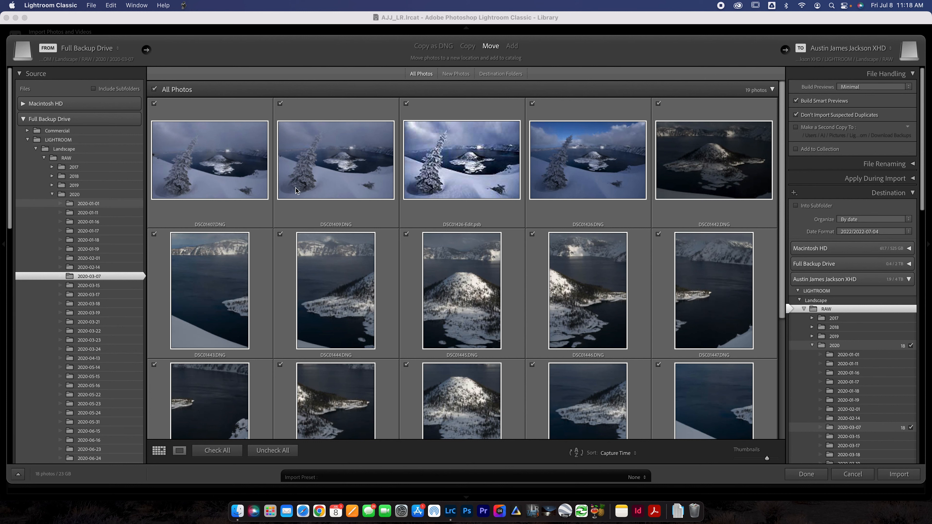
scroll("down", 3)
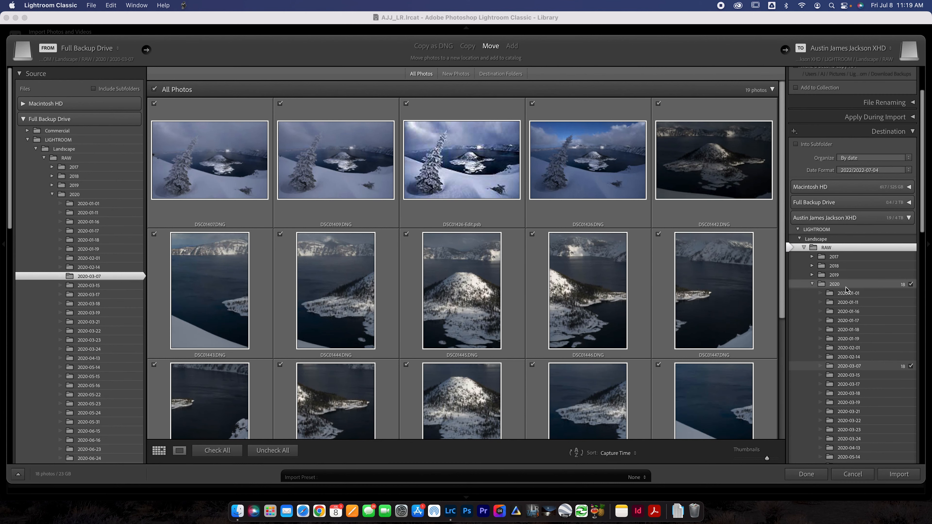
mouse_move(847, 291)
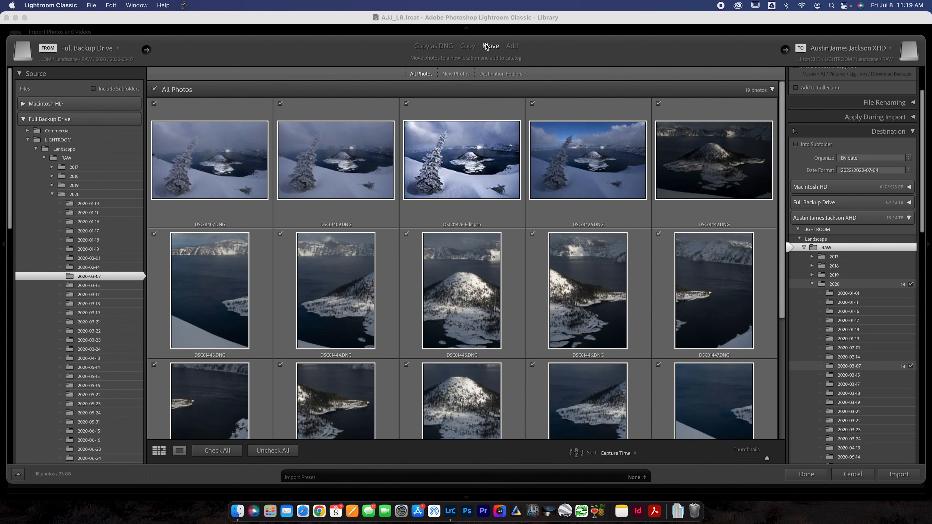
mouse_move(488, 47)
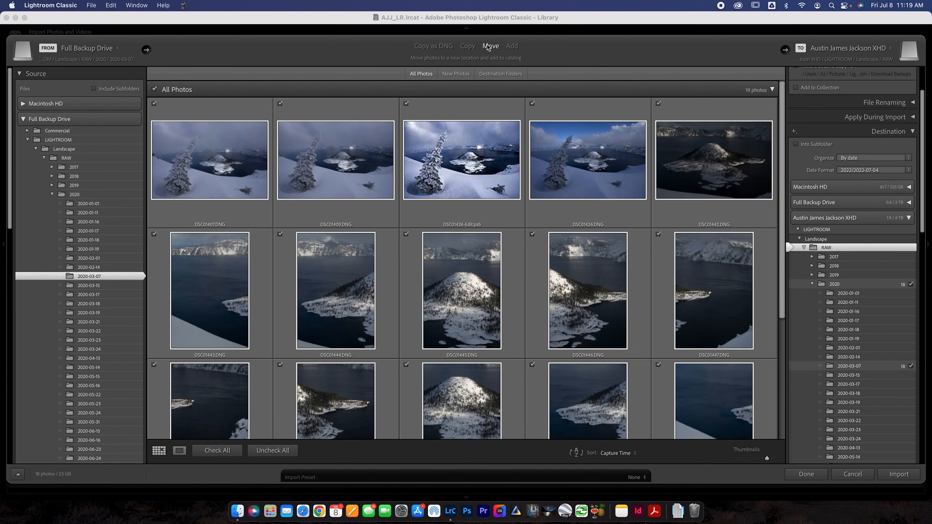